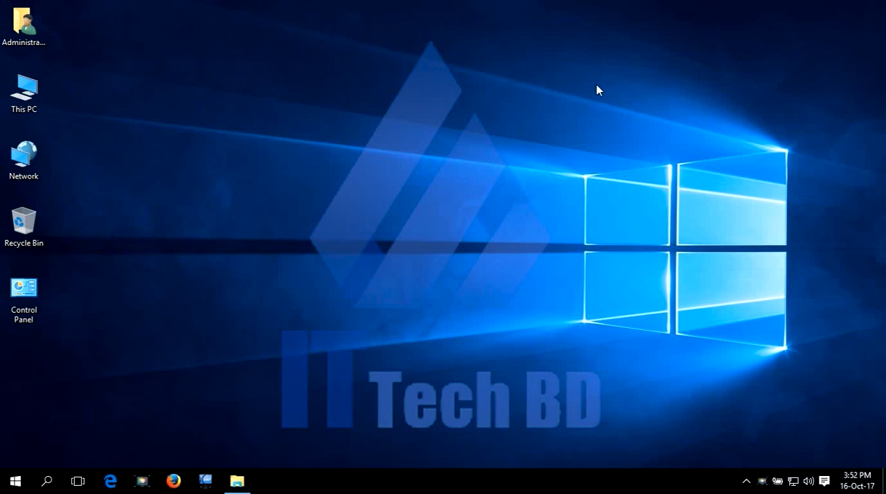
mouse_move(426, 266)
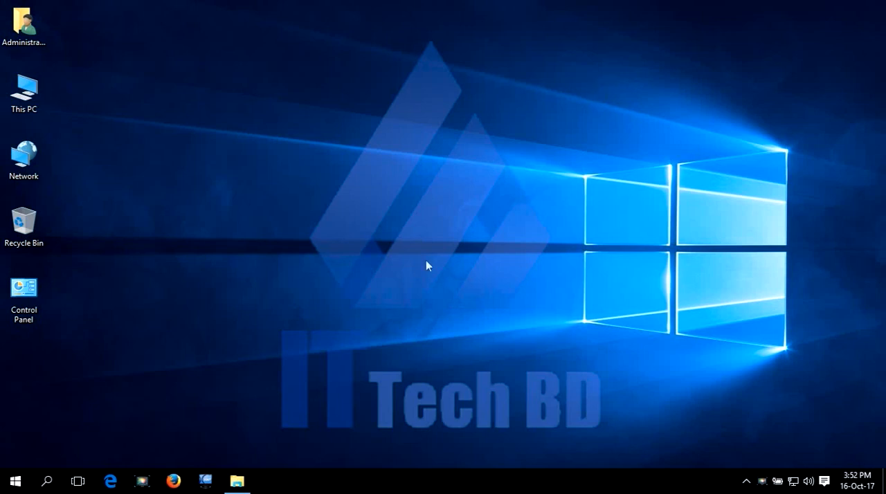
mouse_move(505, 257)
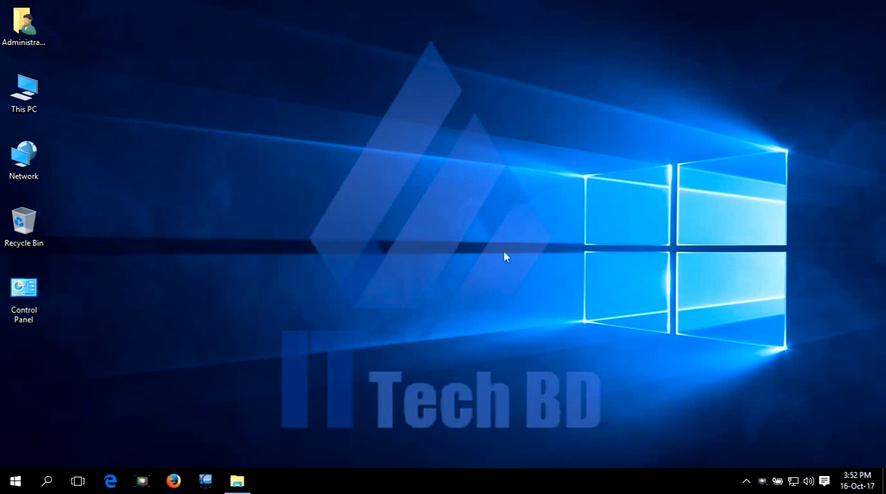
Step: Browse to 1.Primavera p6 17.7 > P6_Pro_R177 and launch the P6 Professional setup
click(237, 481)
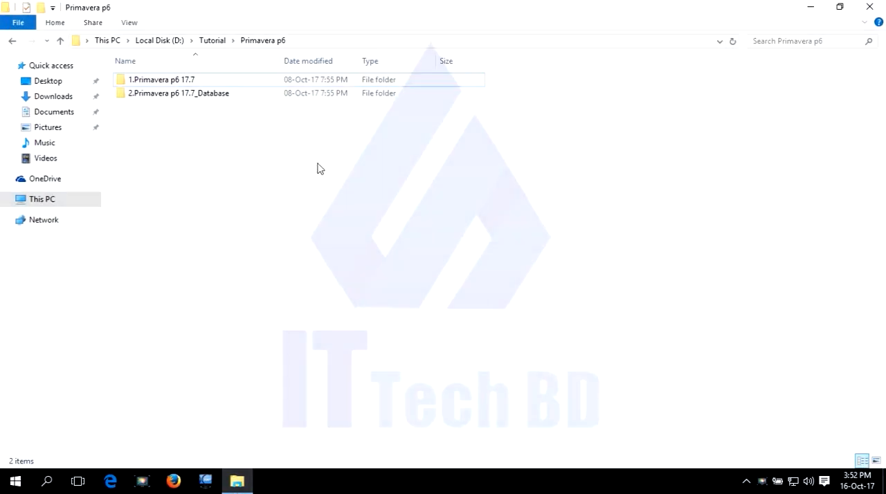
click(161, 79)
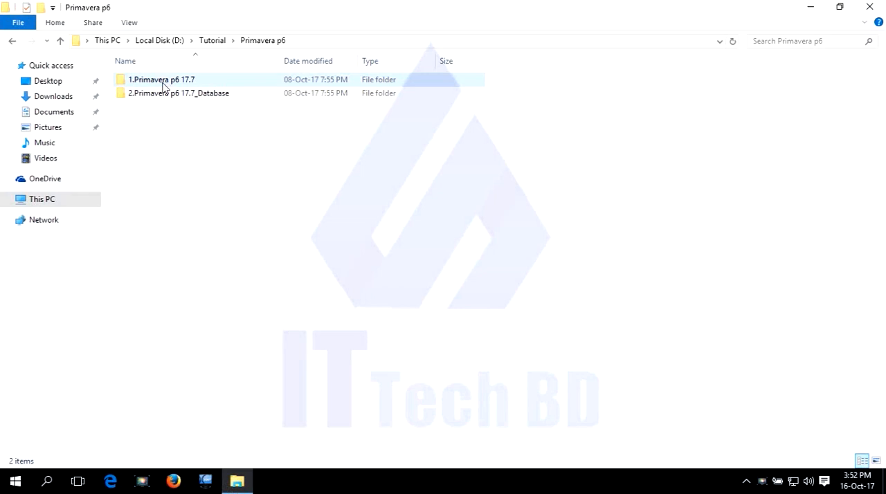
double_click(161, 79)
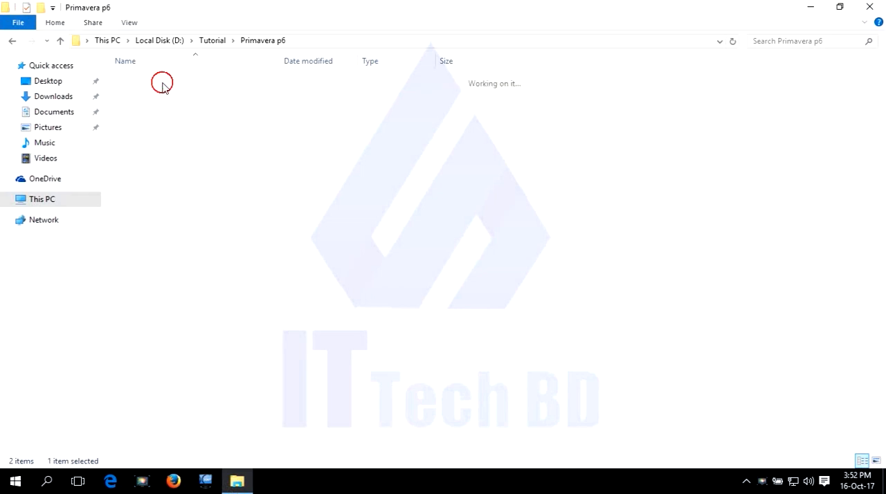
double_click(162, 82)
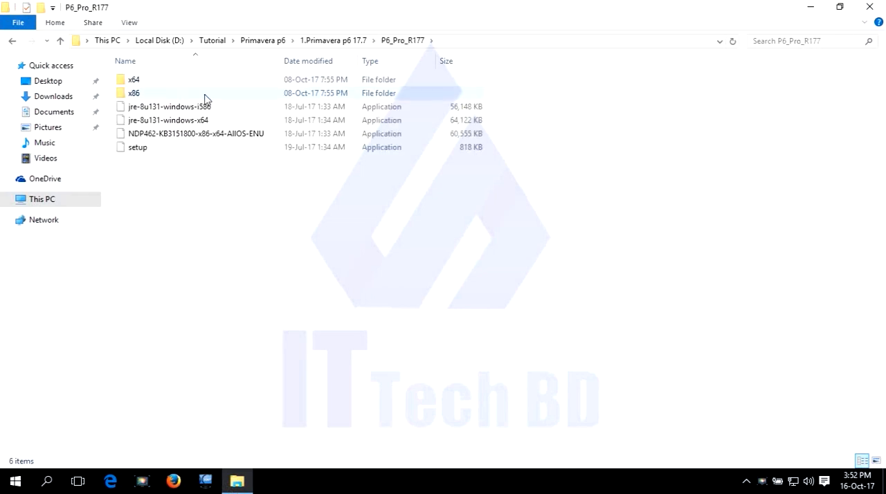
click(137, 146)
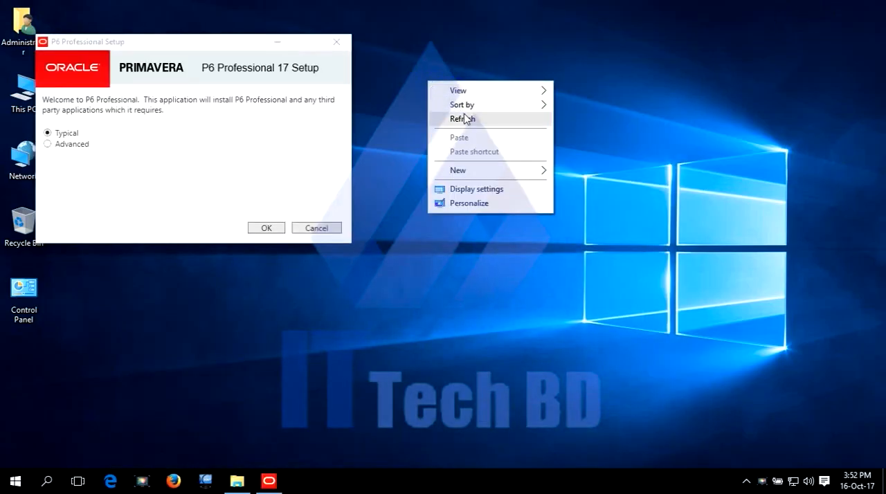
Step: Pick the Advanced install type, include Administration Configuration under database tools, and proceed
click(47, 144)
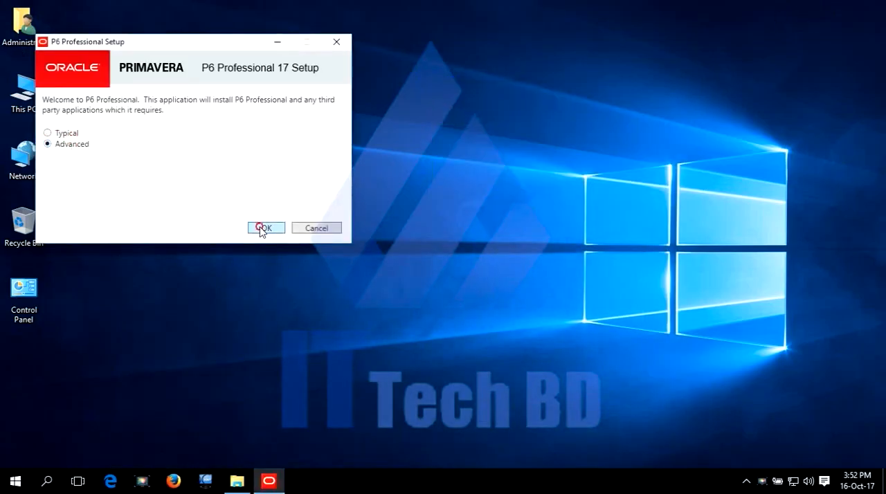
click(265, 228)
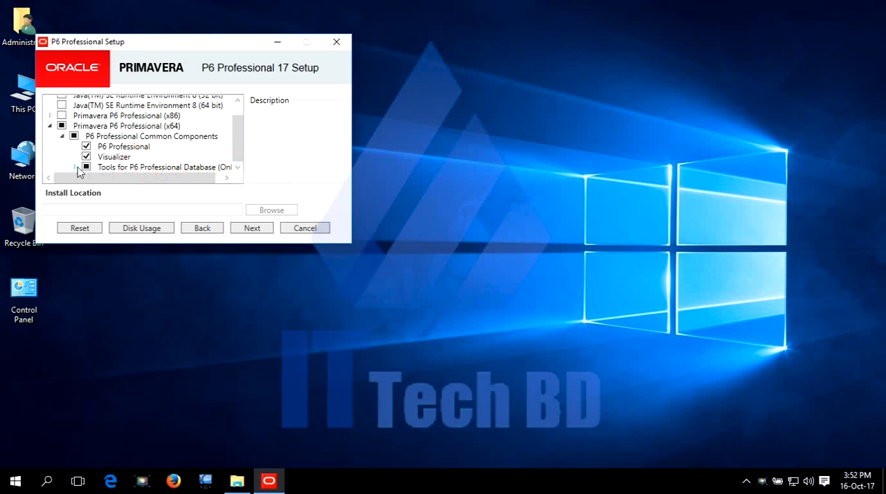
click(74, 167)
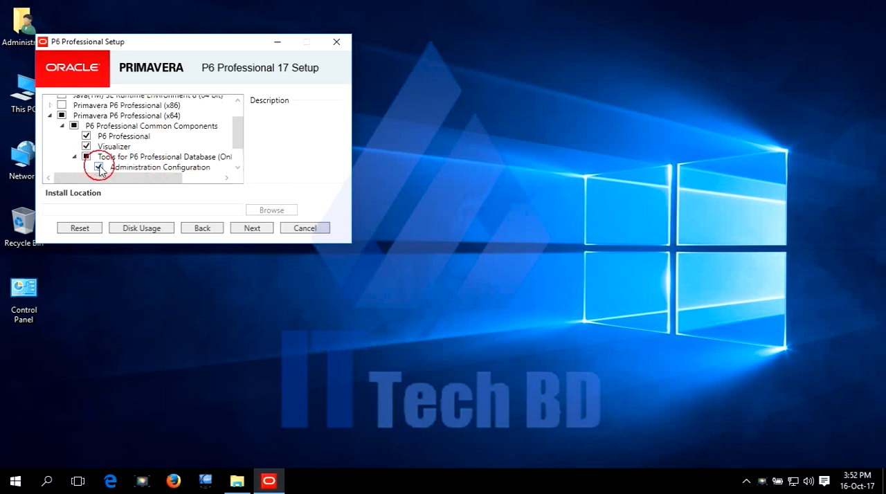
click(251, 228)
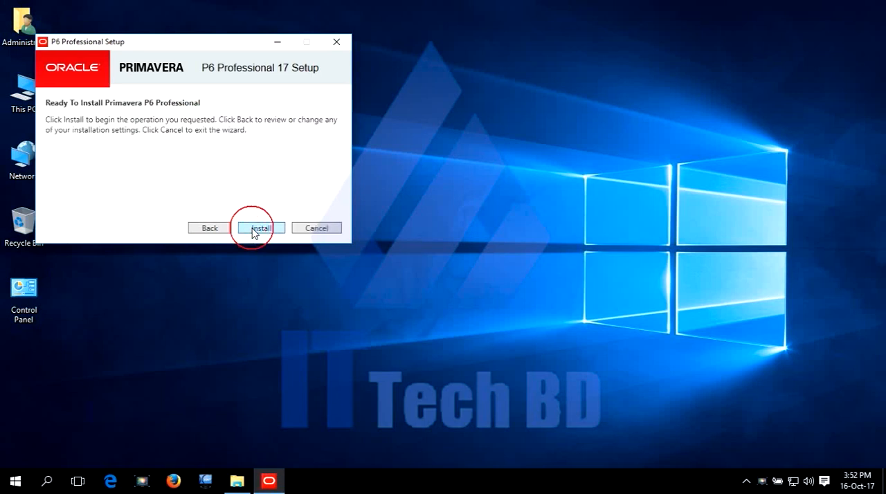
Step: Start installing P6 Professional (x64) from the Ready To Install page
click(260, 227)
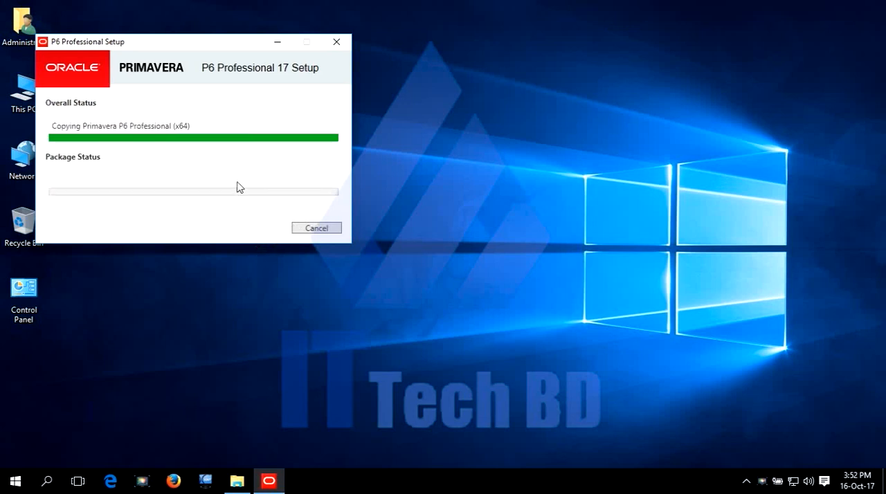
mouse_move(201, 195)
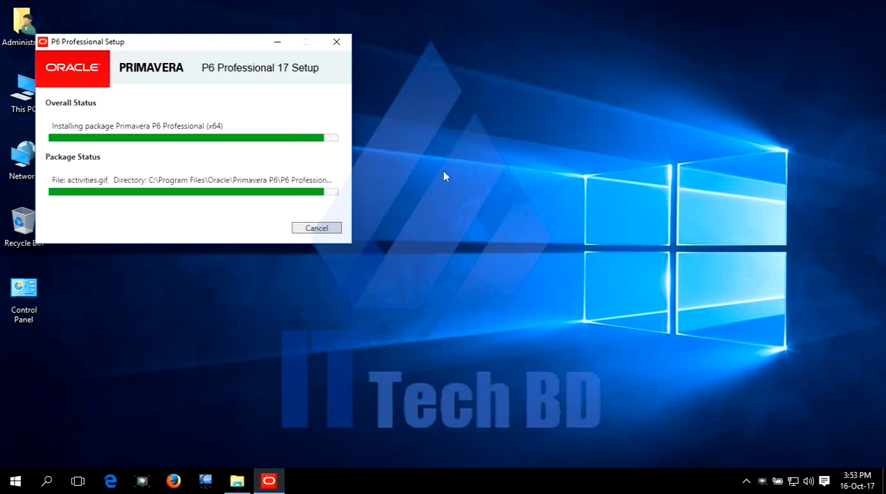
mouse_move(504, 222)
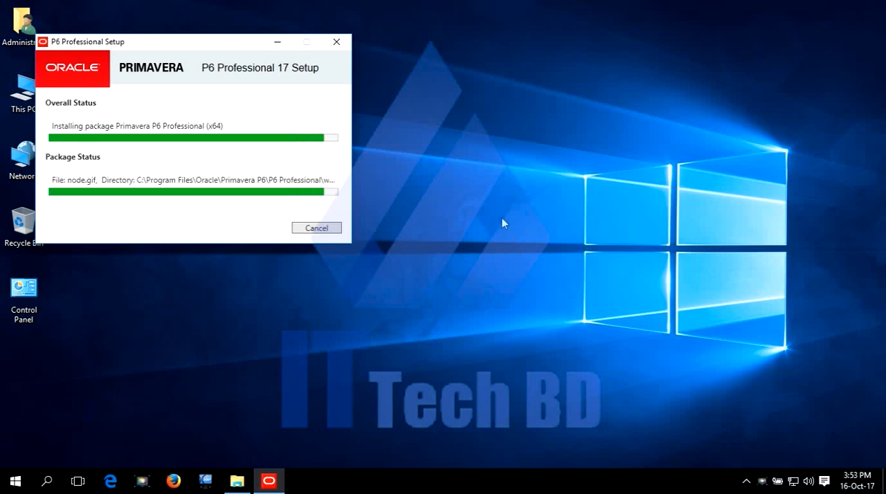
mouse_move(485, 196)
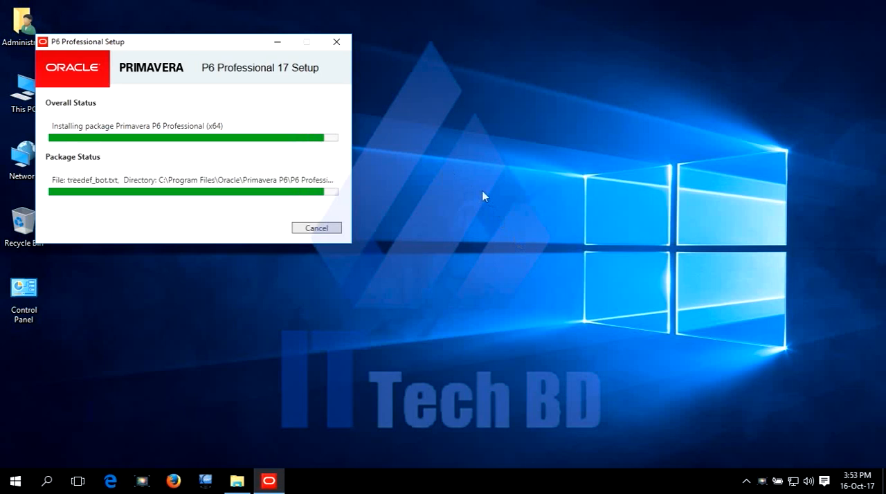
mouse_move(483, 171)
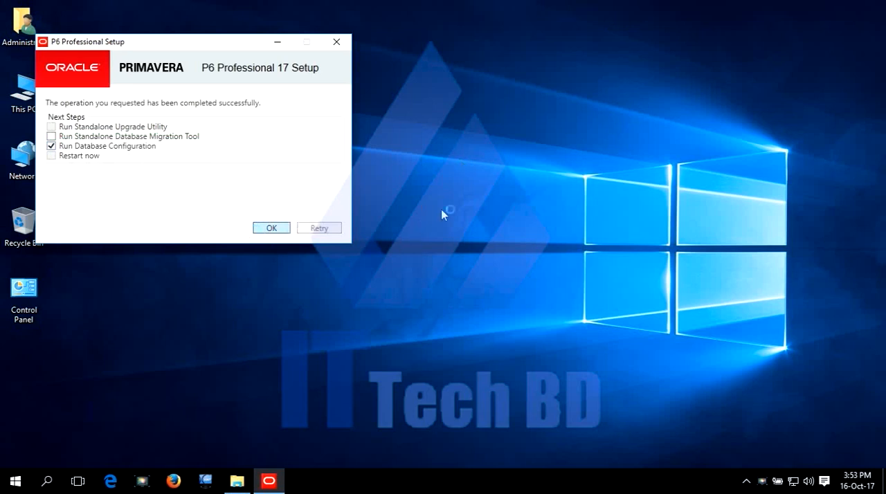
Step: Finish setup, select the P6 Pro Standalone (SQLite) driver, and add a new standalone database
click(272, 228)
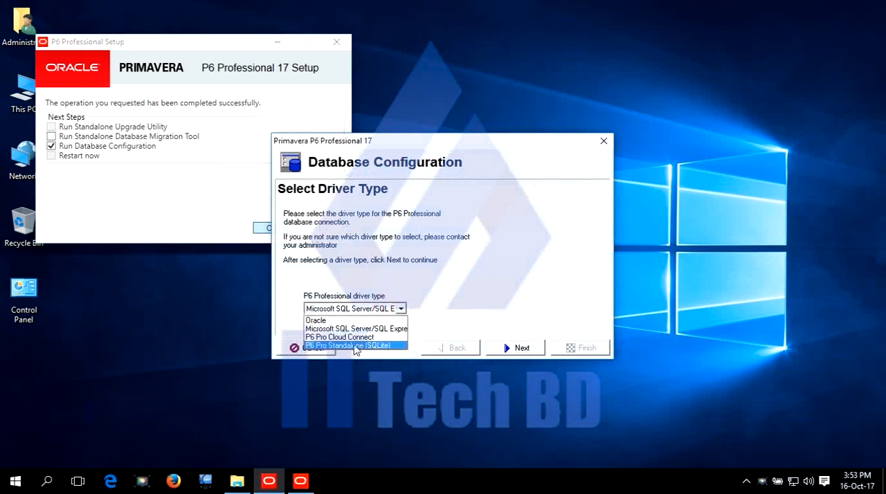
mouse_move(376, 353)
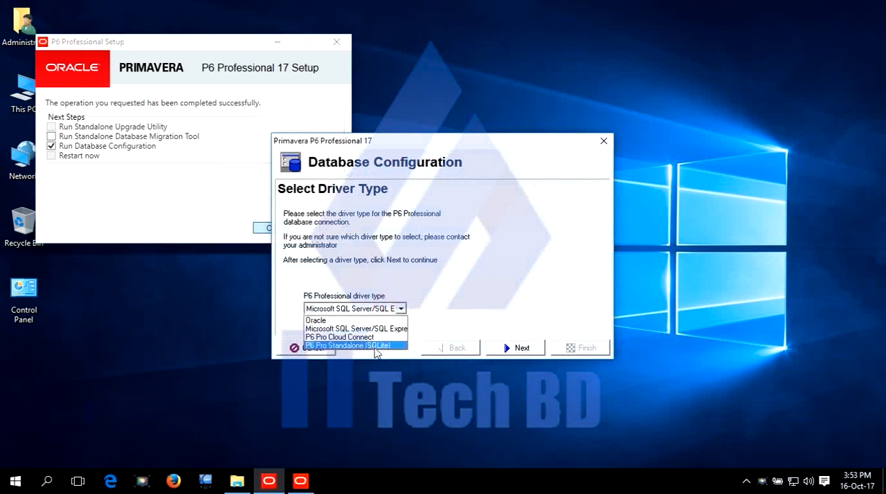
click(346, 346)
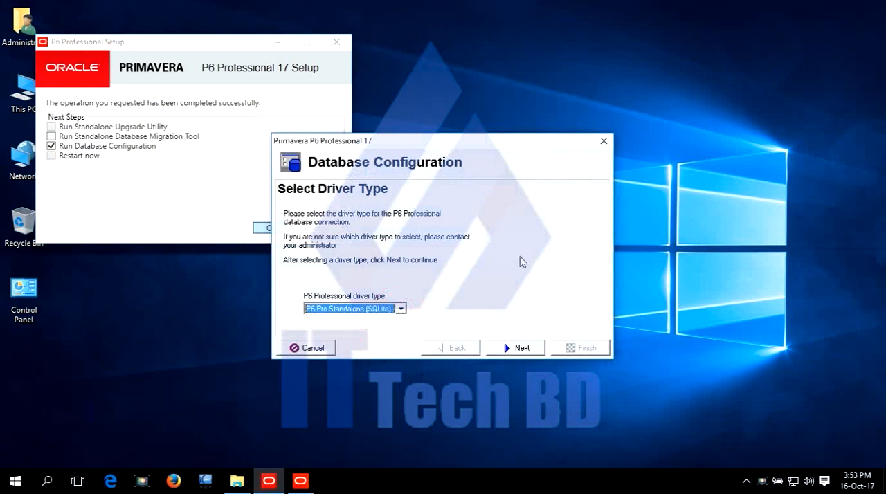
click(515, 347)
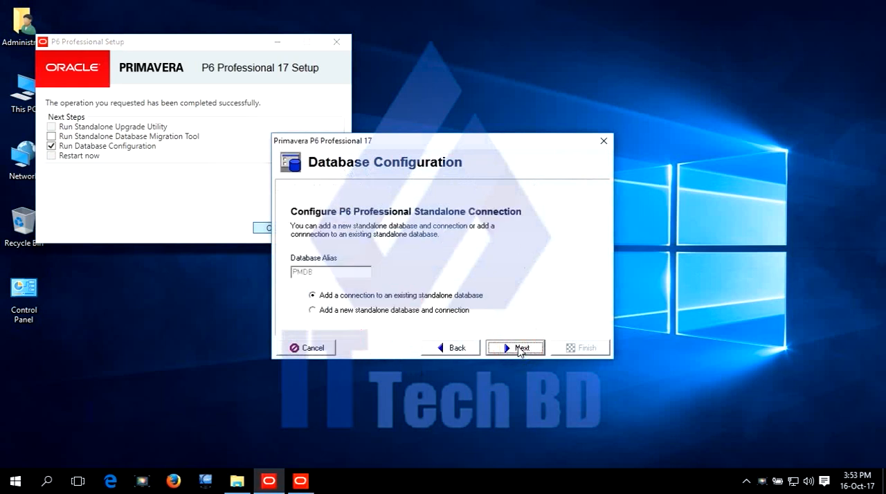
click(311, 310)
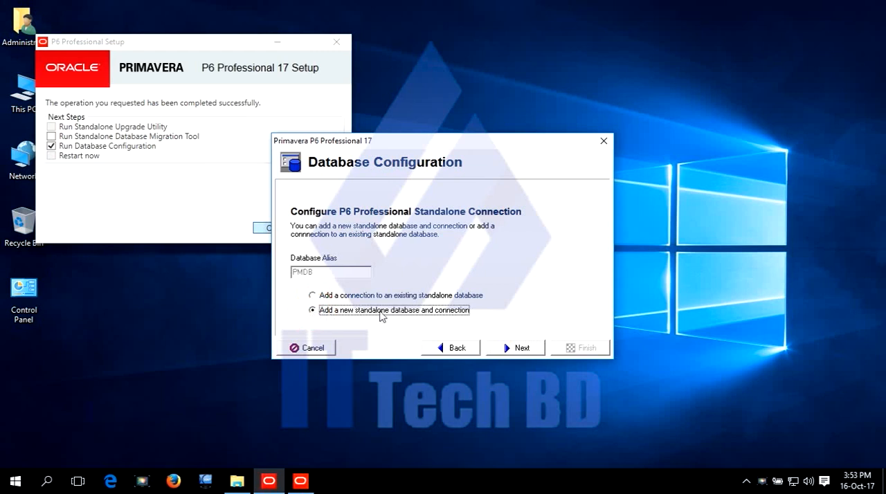
mouse_move(521, 351)
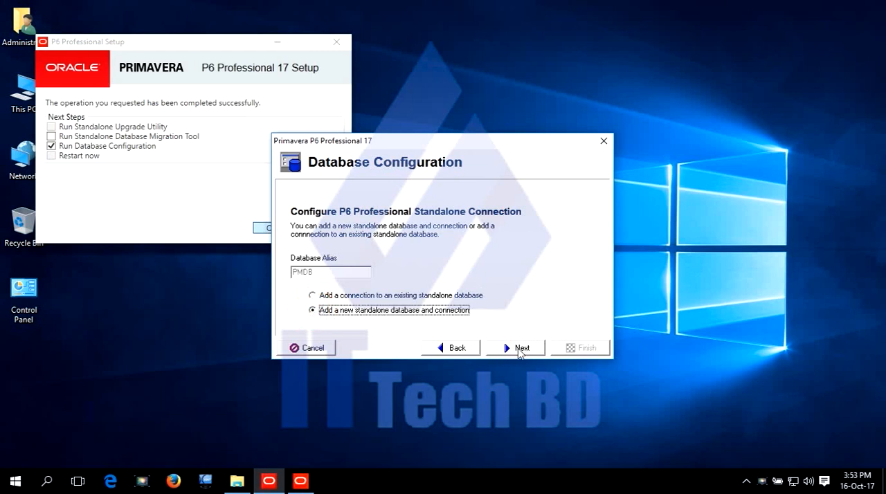
mouse_move(537, 273)
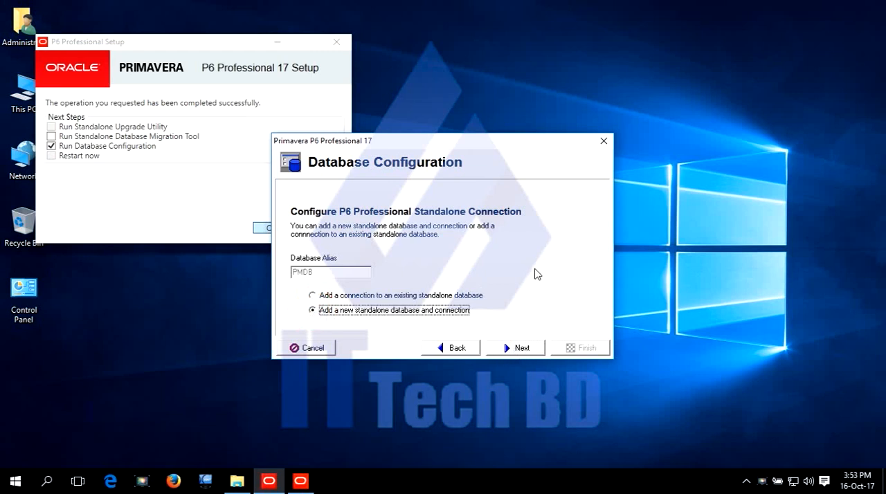
click(515, 347)
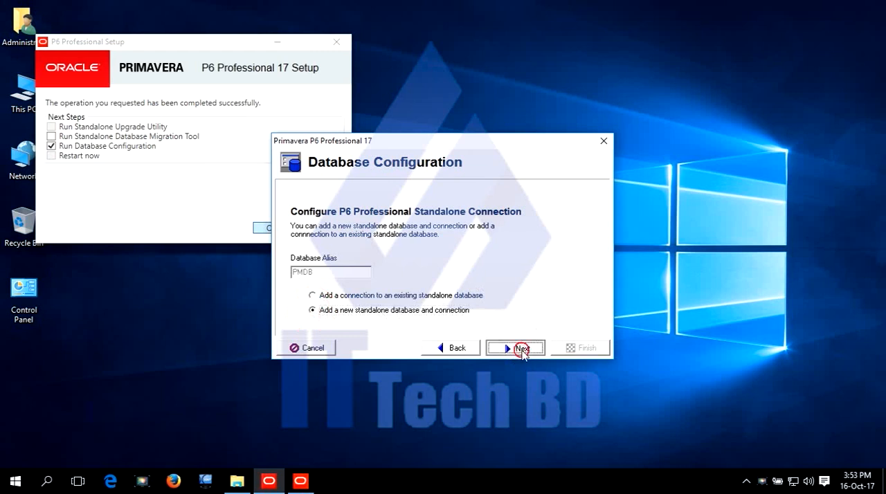
click(516, 347)
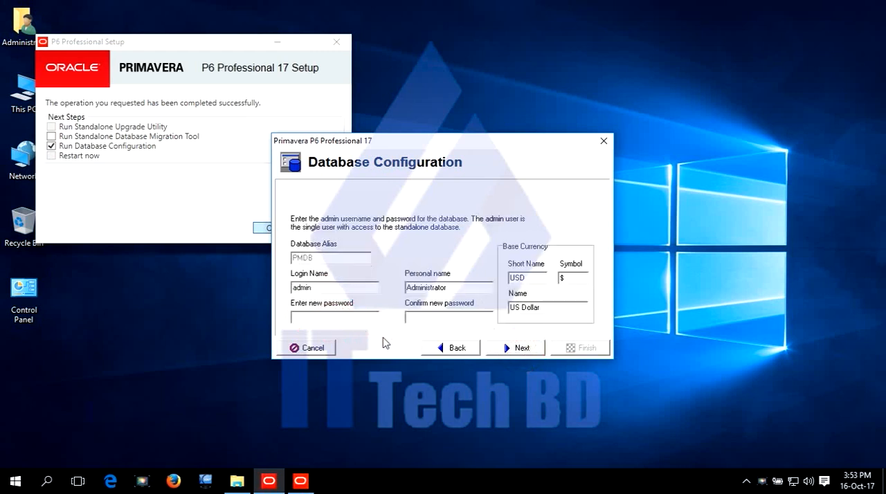
Step: Accept the admin login, keep the SQLite file with Load Sample Data, and finish
text(1)
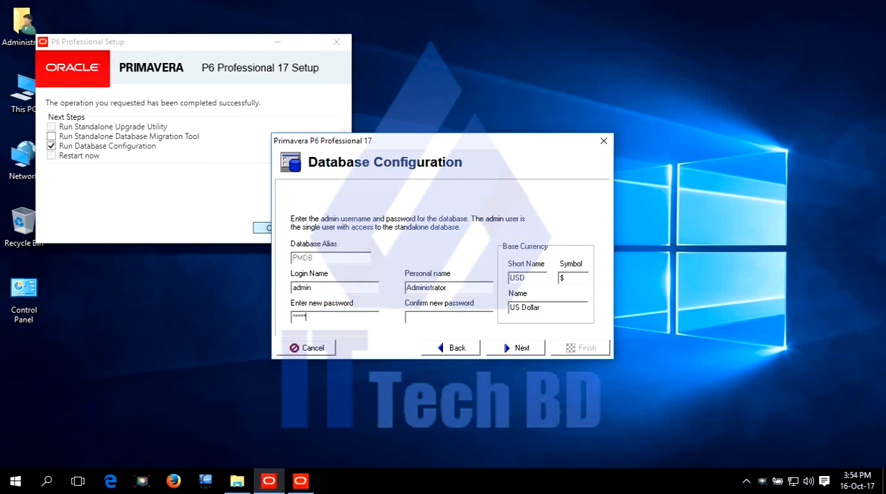
text(1)
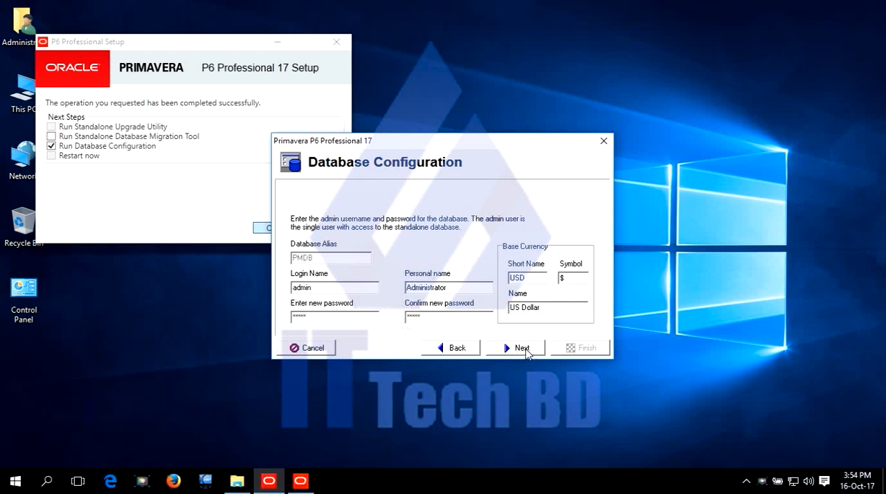
click(521, 347)
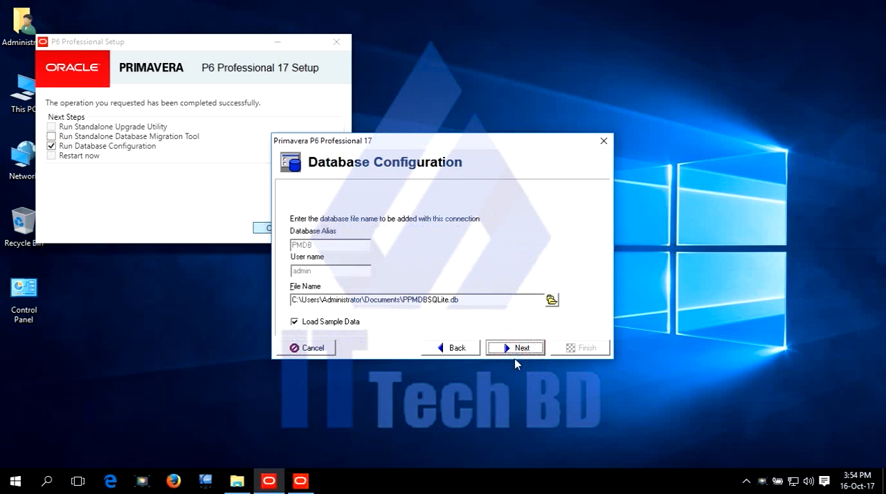
click(515, 348)
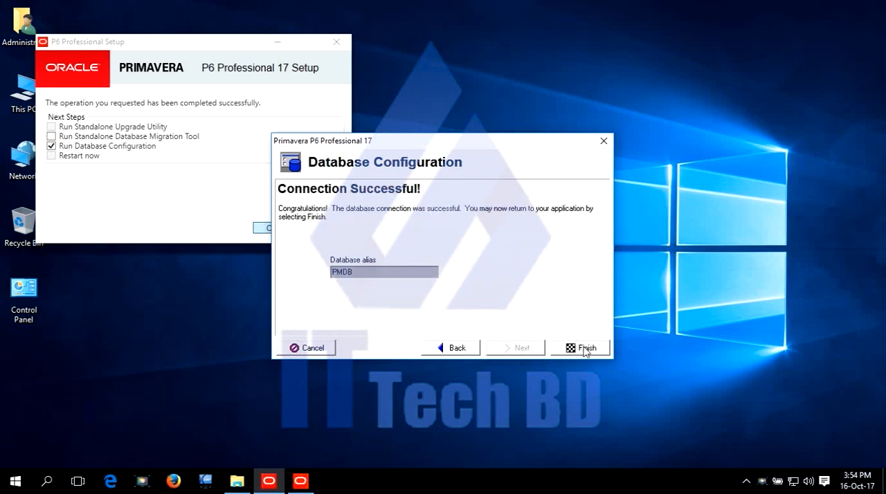
click(586, 348)
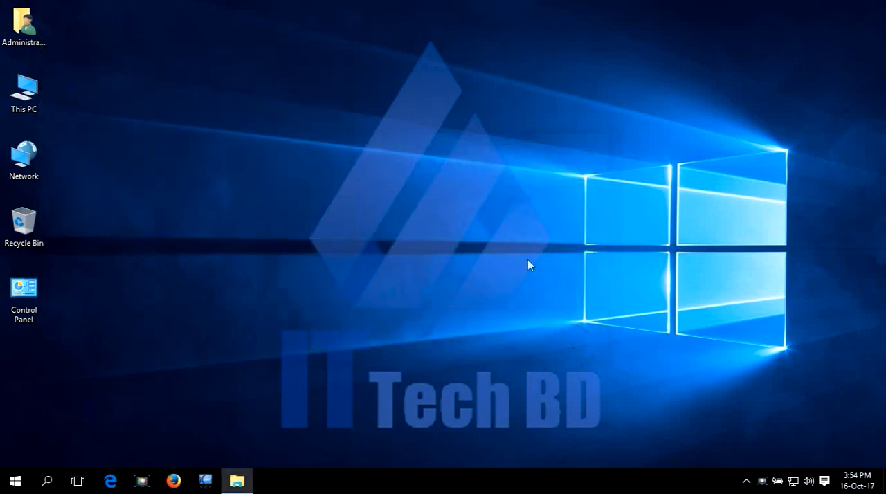
mouse_move(536, 159)
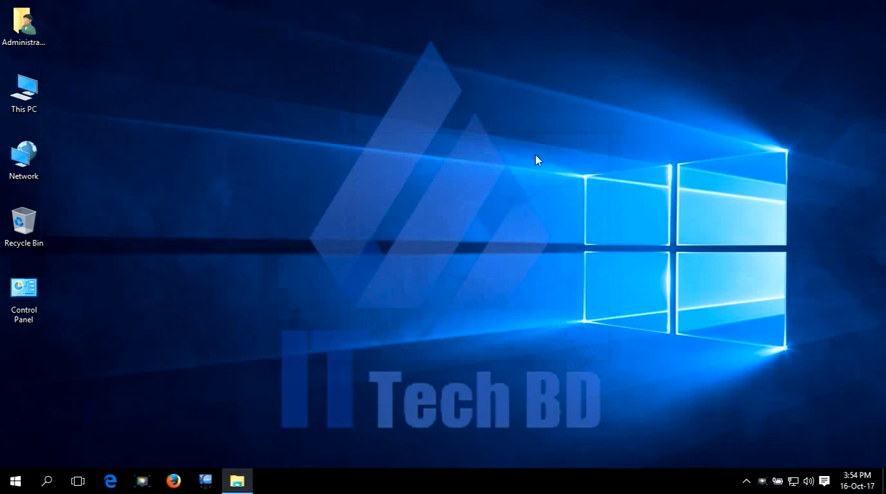
mouse_move(470, 177)
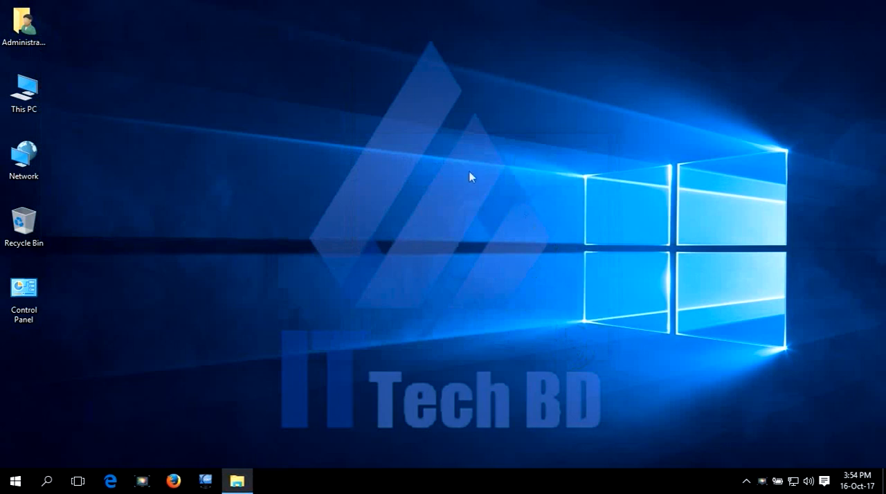
mouse_move(546, 213)
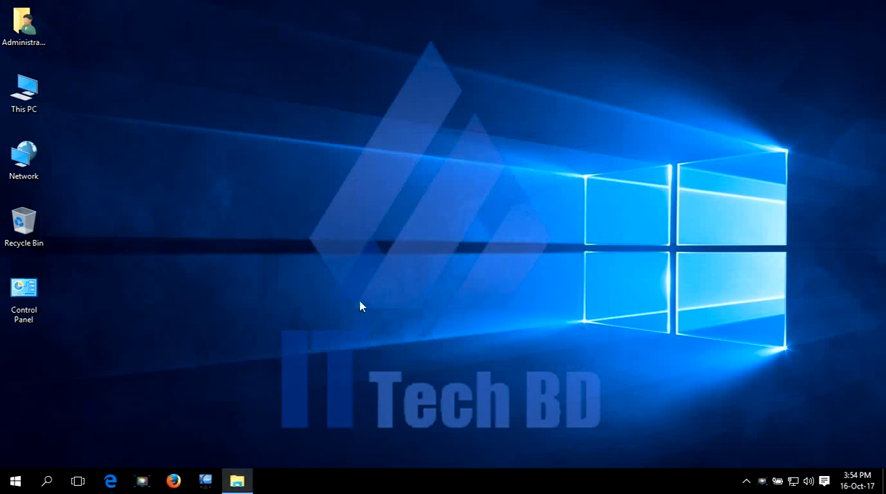
mouse_move(362, 290)
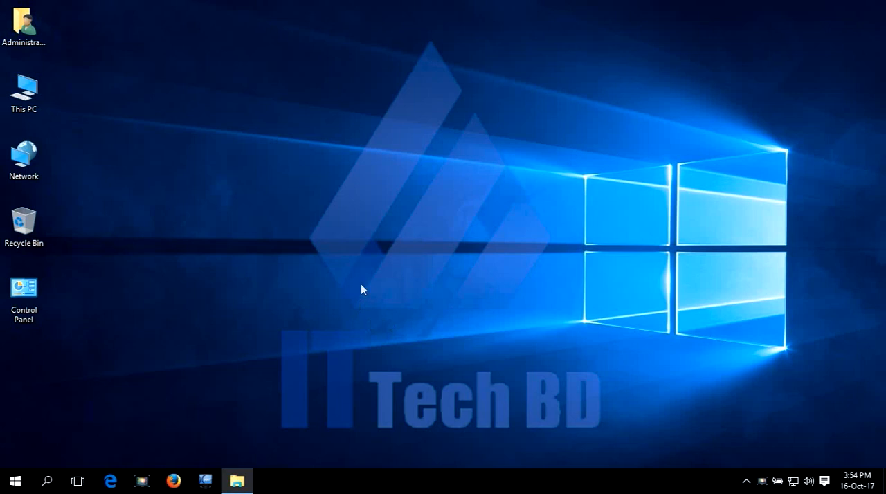
Step: Reopen File Explorer from the taskbar at the 1.Primavera p6 17.7 folder
click(237, 481)
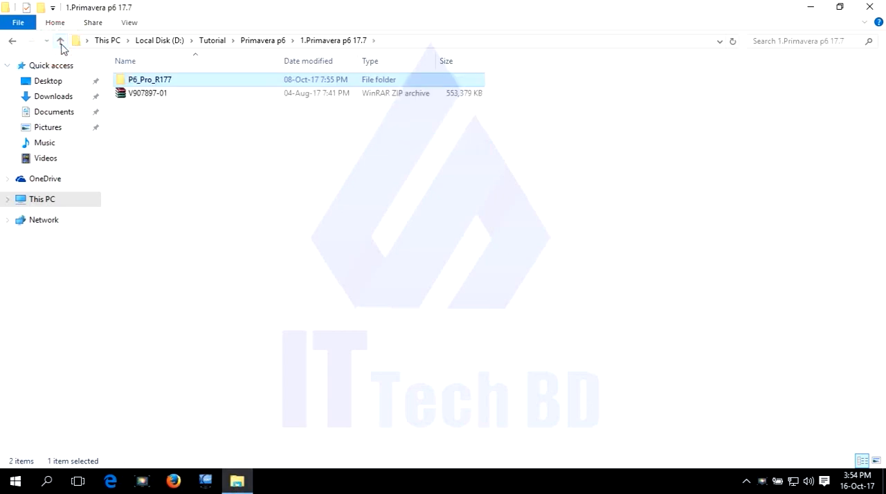
Step: Open 2.Primavera p6 17.7_Database > P6_R177_Database and run dbsetup, which reports JAVA_HOME unset
click(60, 40)
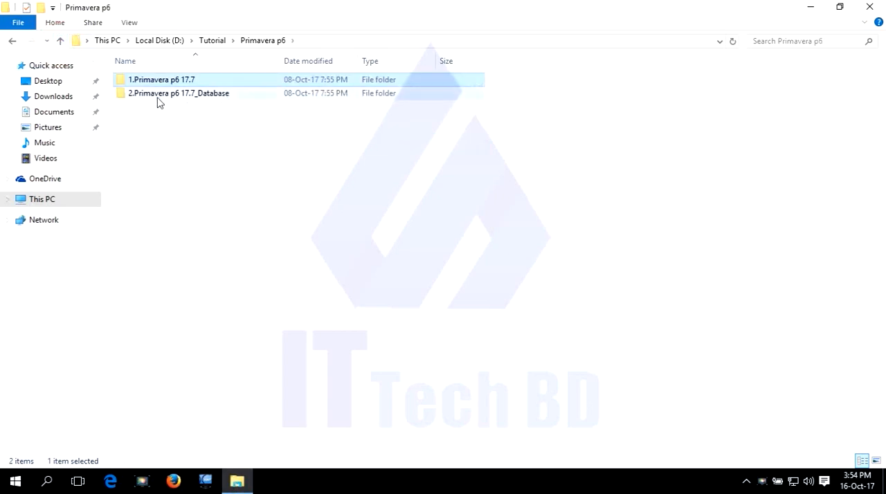
mouse_move(196, 101)
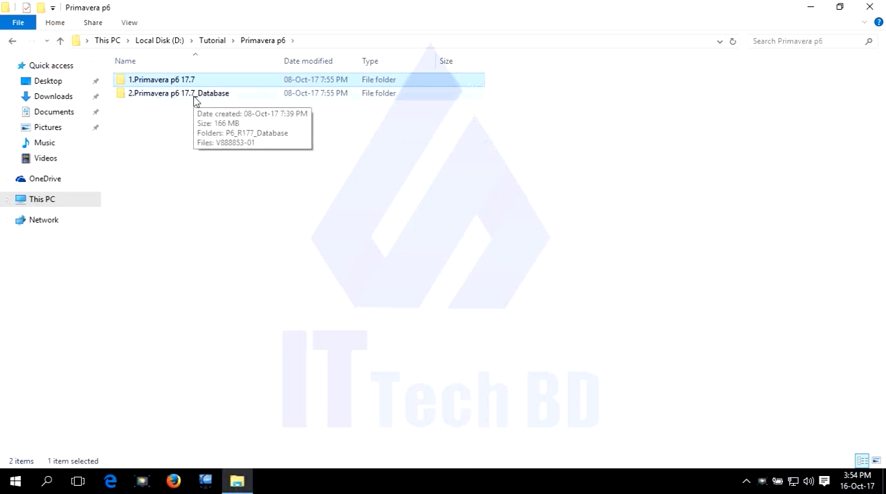
double_click(179, 92)
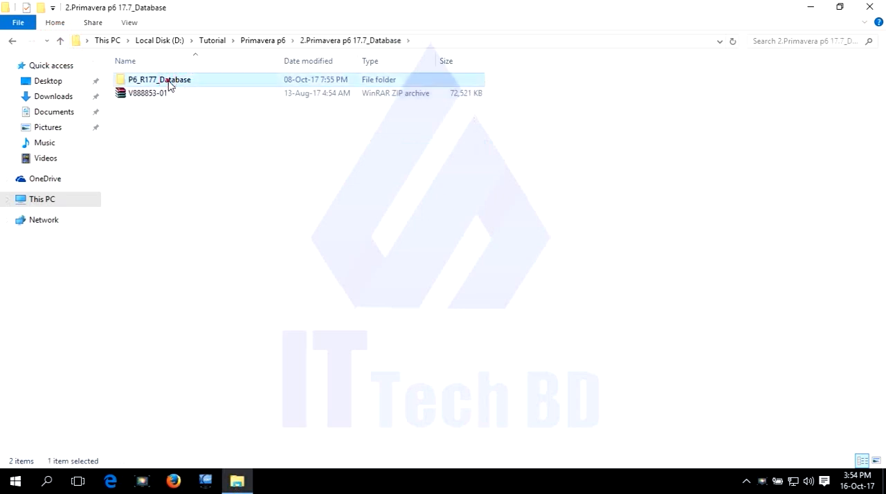
double_click(159, 79)
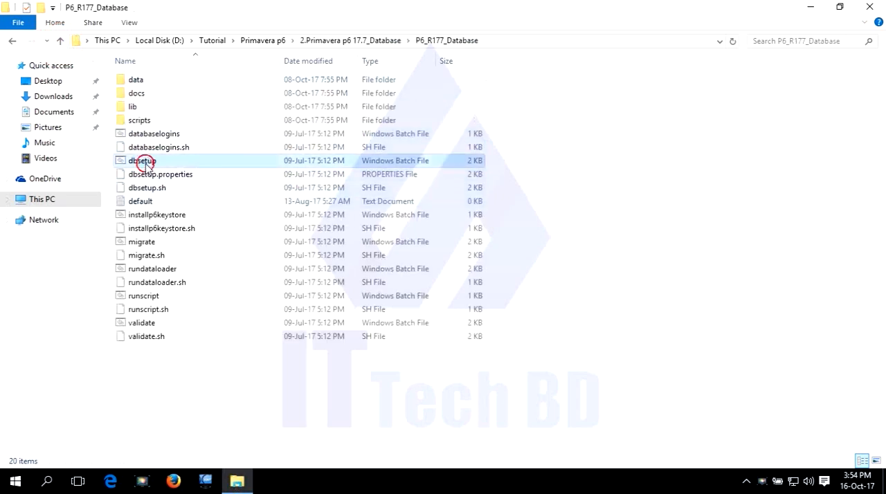
double_click(144, 160)
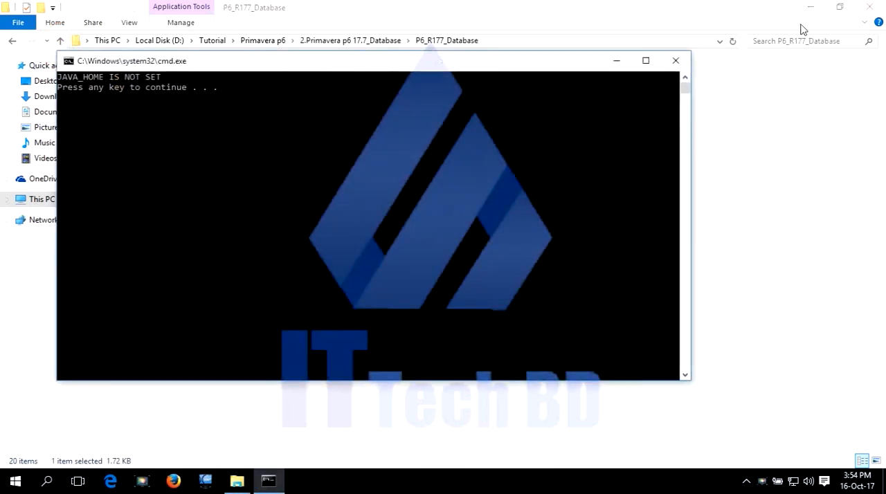
mouse_move(161, 120)
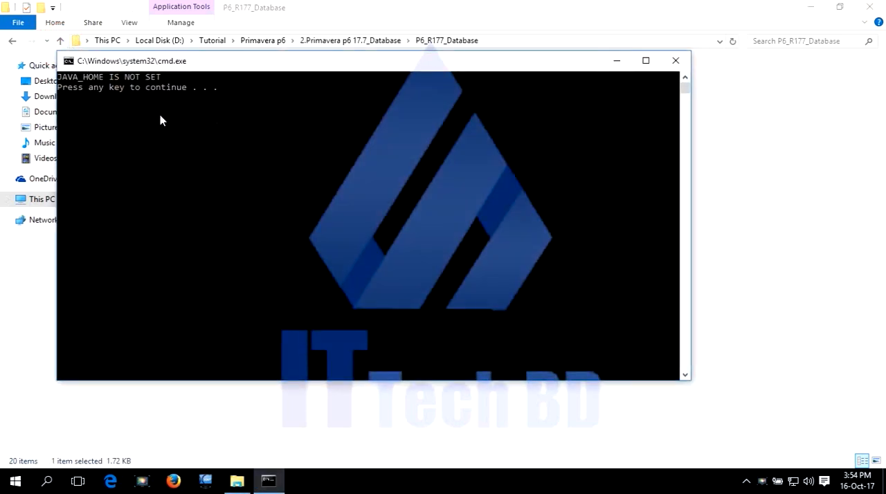
mouse_move(143, 101)
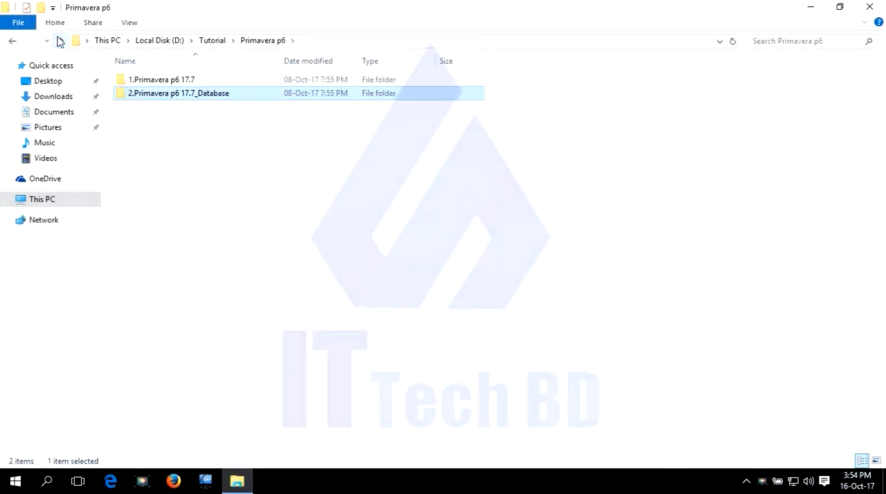
Step: Install JDK 8 Update 144 from Tutorial > JAVA, skipping the public JRE
click(12, 41)
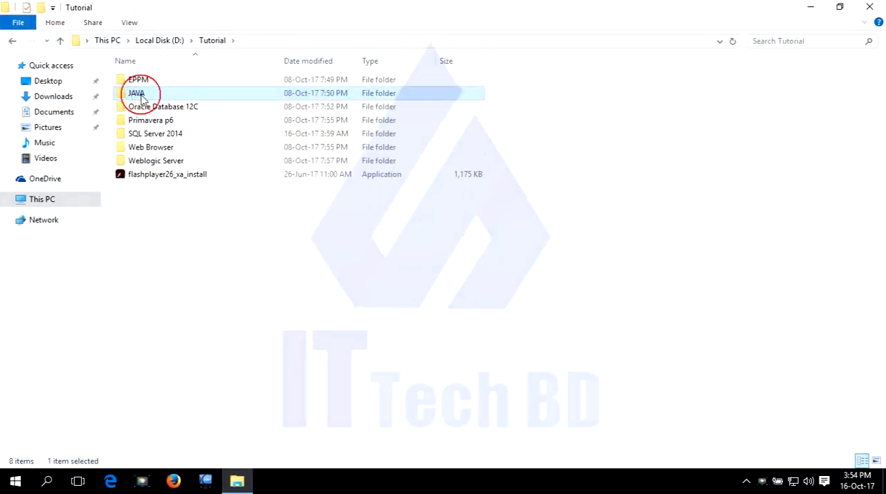
double_click(136, 93)
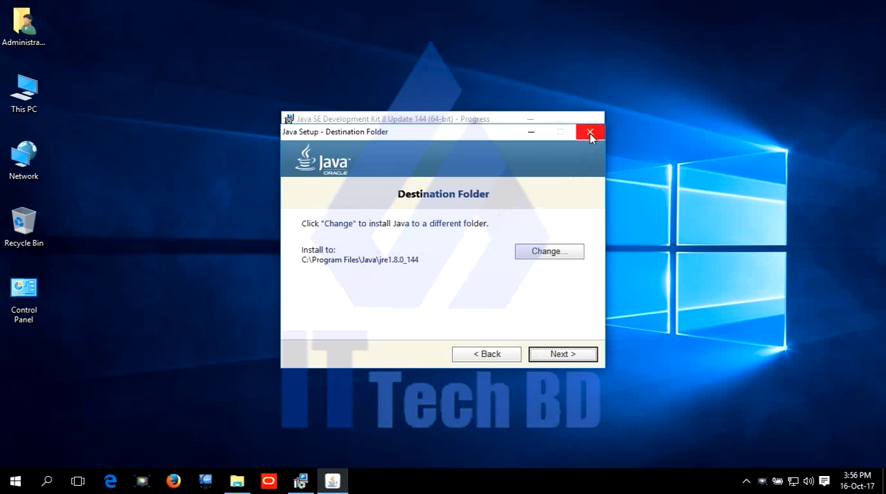
click(562, 354)
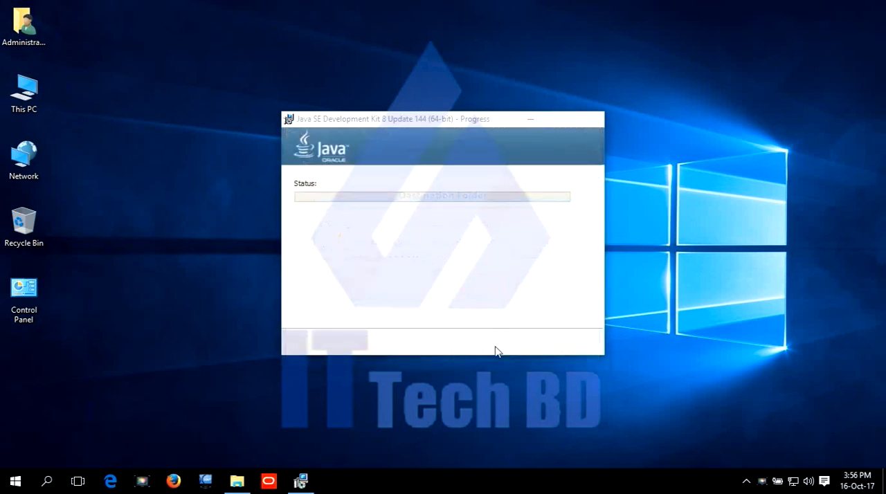
mouse_move(436, 286)
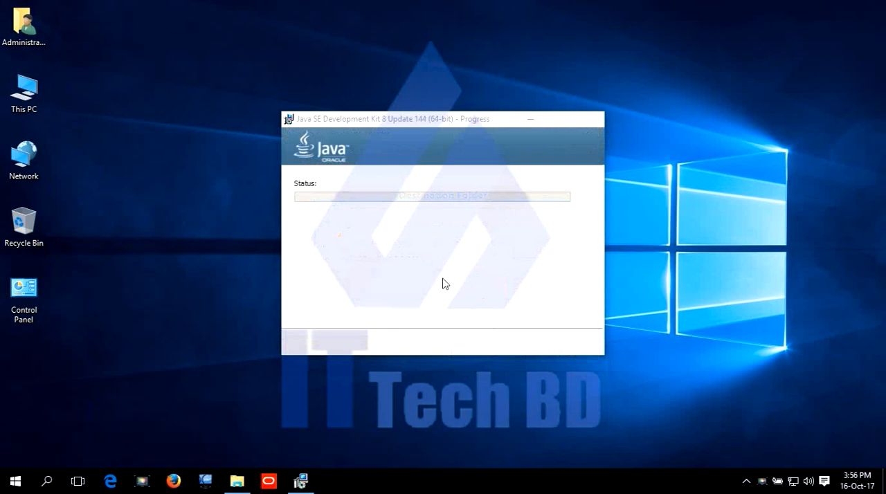
mouse_move(477, 275)
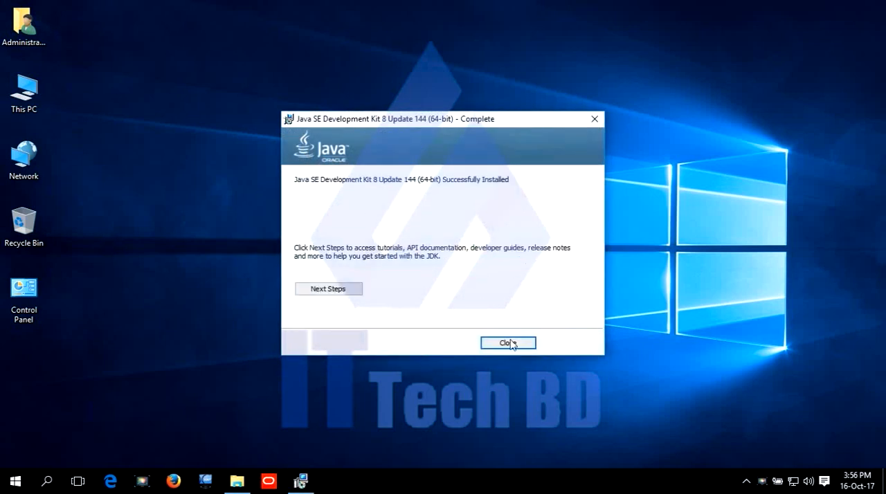
click(508, 343)
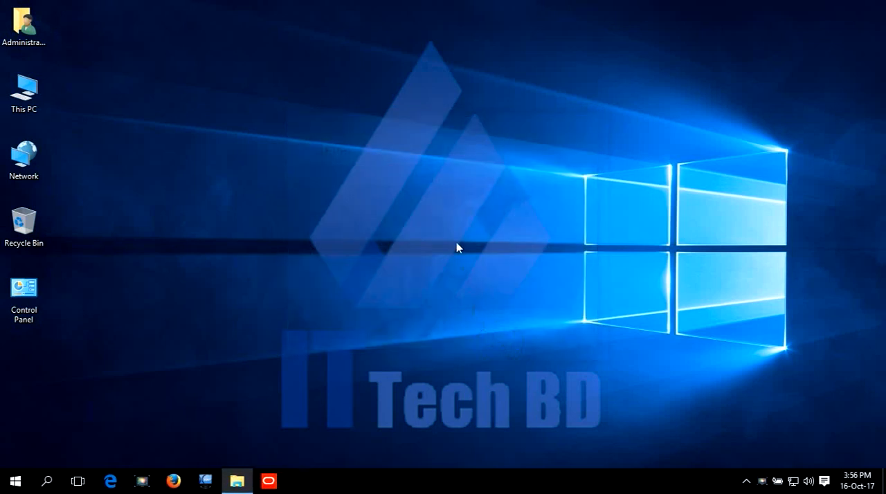
mouse_move(386, 213)
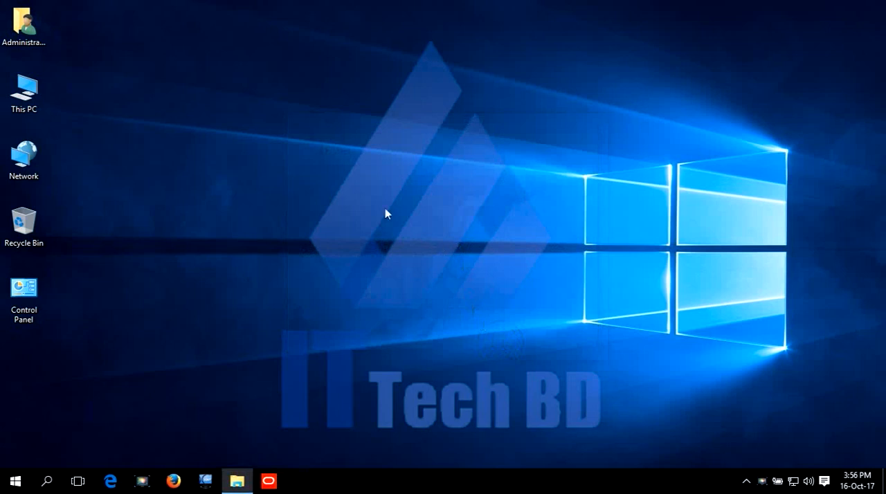
click(24, 93)
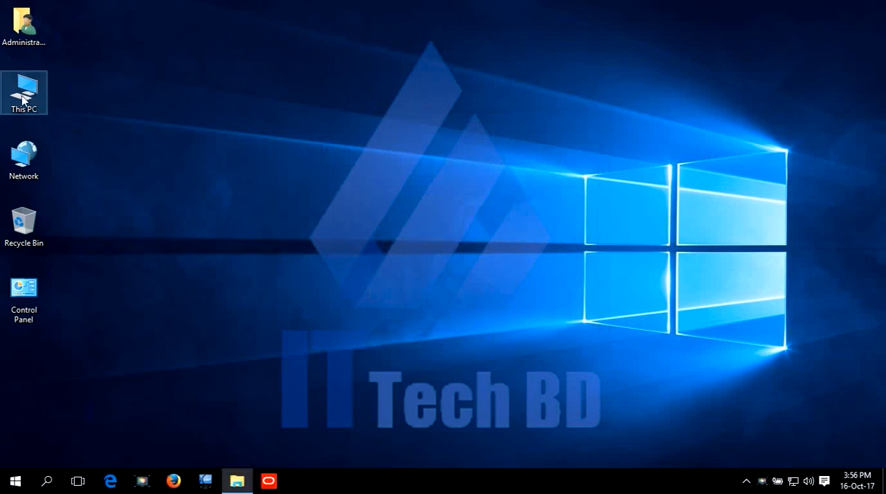
double_click(24, 88)
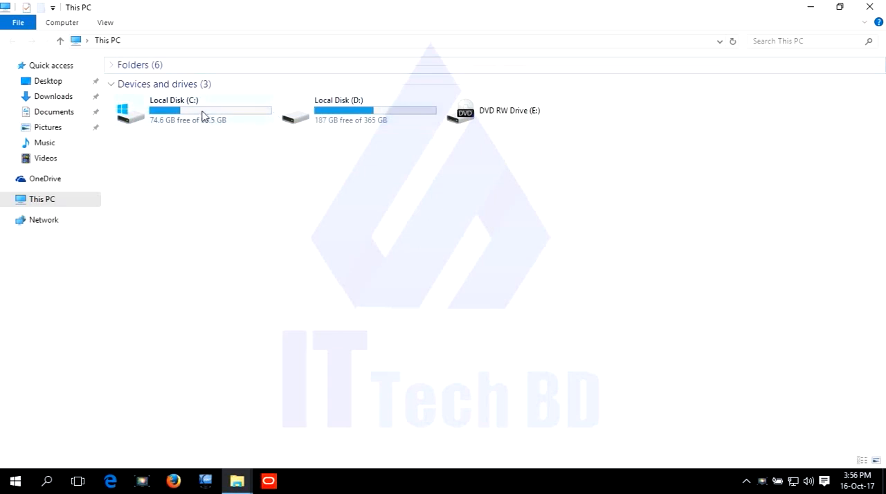
double_click(194, 110)
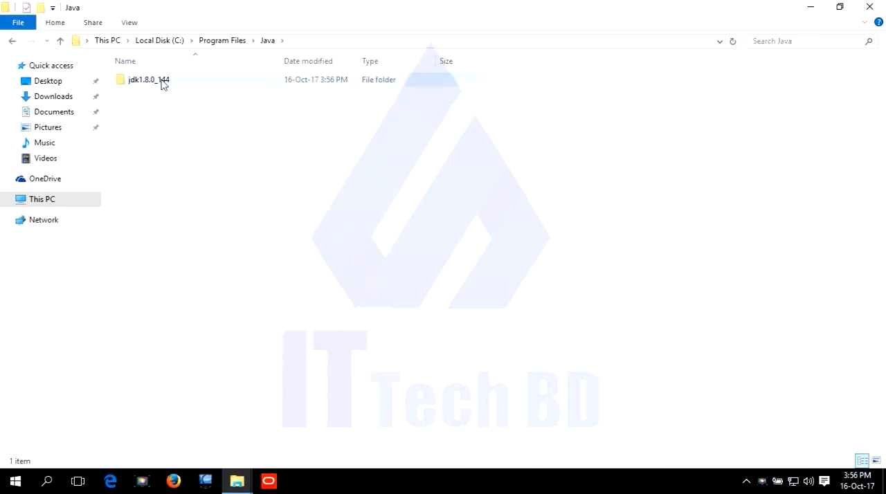
double_click(148, 78)
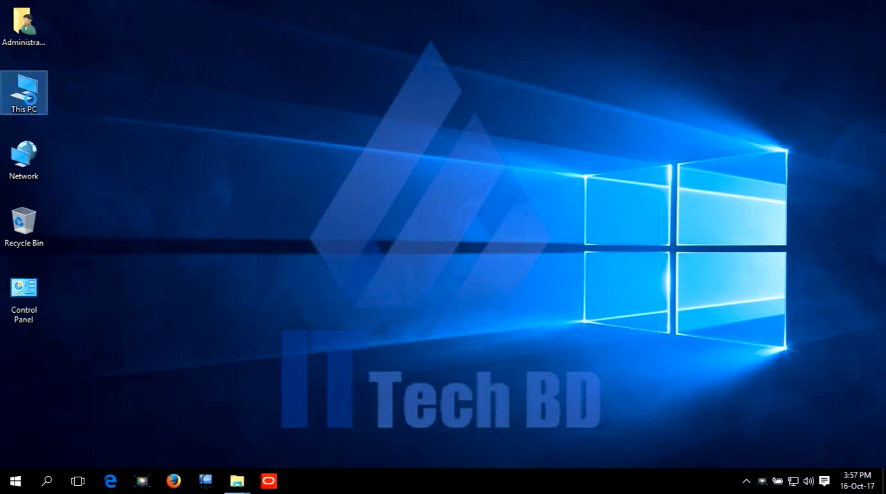
Step: Create system variable JAVA_HOME = C:\Program Files\Java\jdk1.8.0_144, then close System
right_click(24, 93)
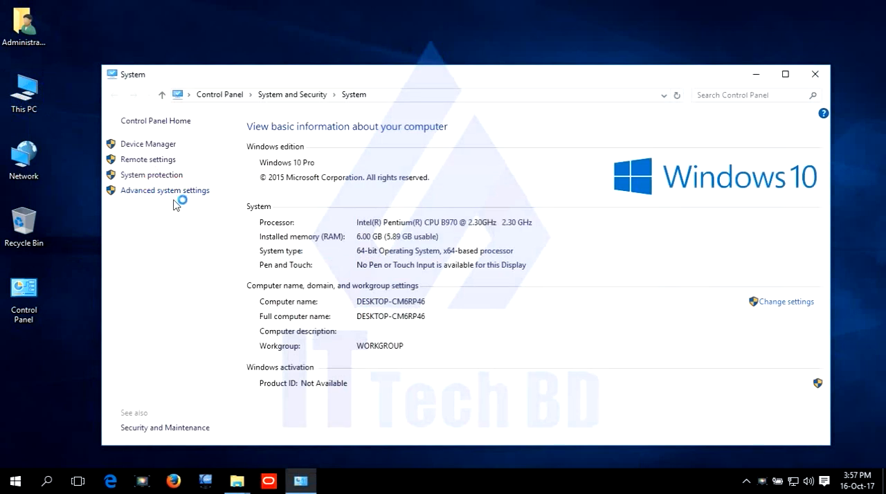
click(164, 189)
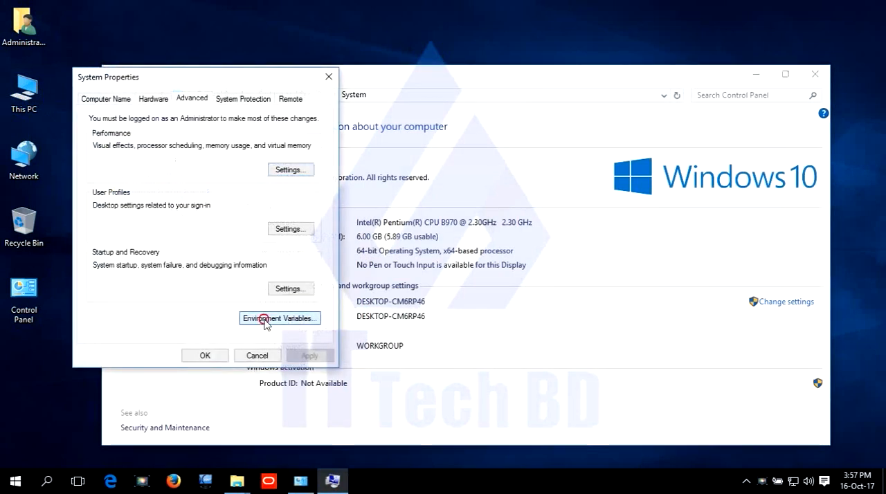
click(474, 366)
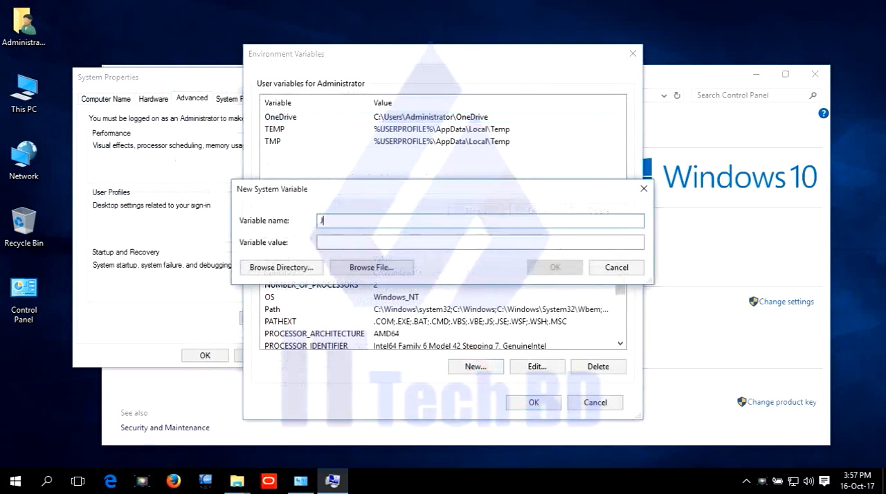
text(AVA_HOME)
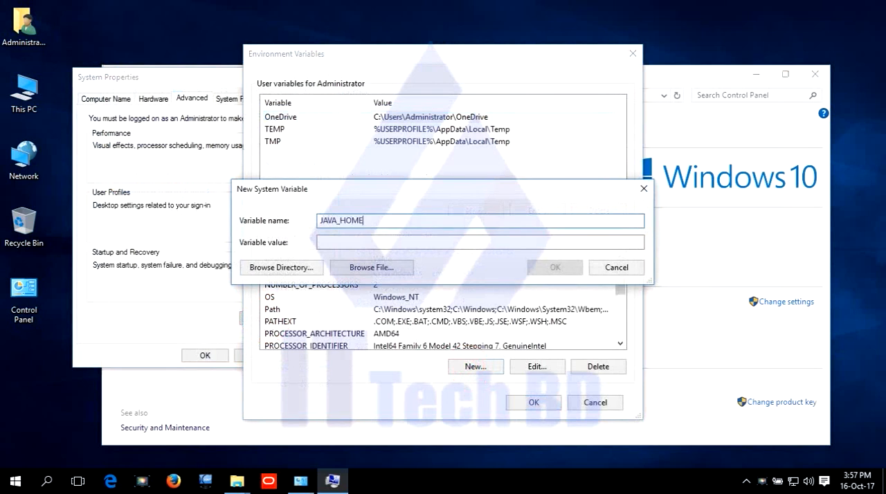
click(480, 242)
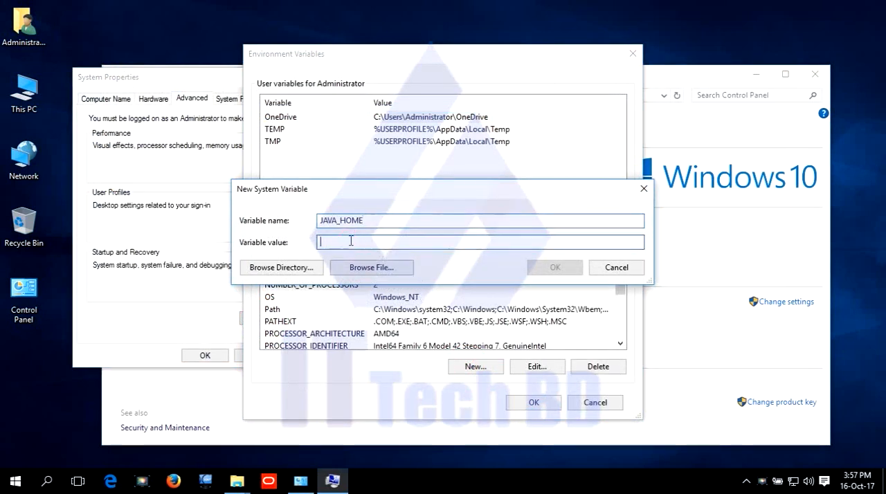
text(C:\Program Files\Java\jdk1.8.0_144)
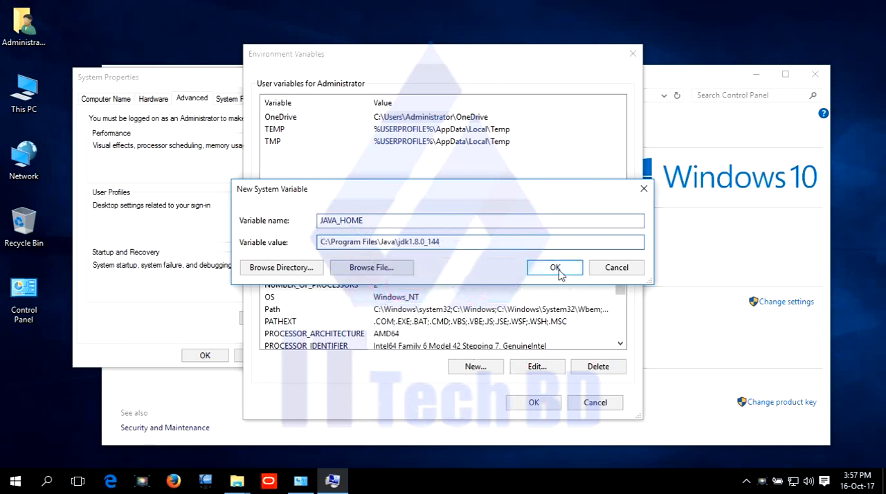
click(555, 268)
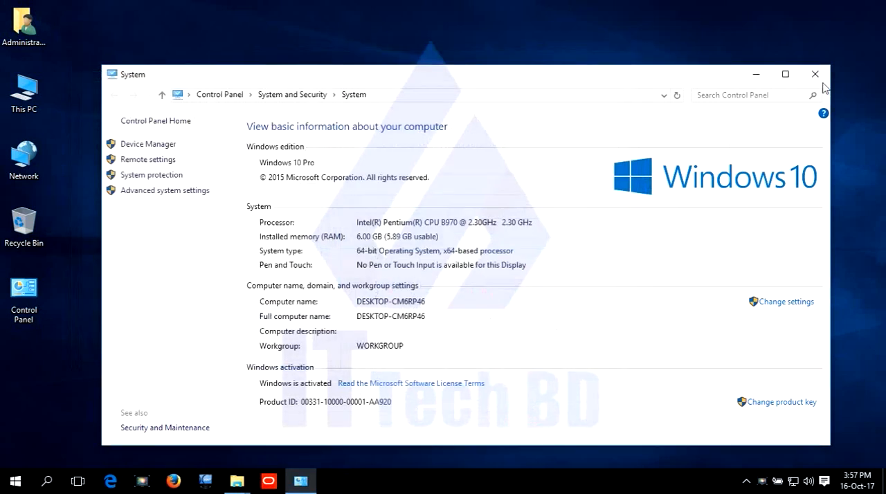
click(814, 73)
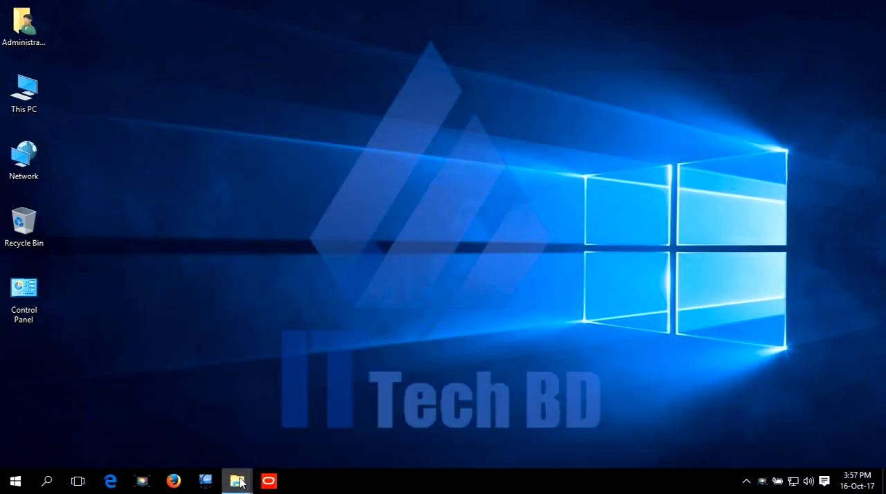
Step: Navigate File Explorer to Primavera p6 > P6_R177_Database and rerun dbsetup
click(237, 480)
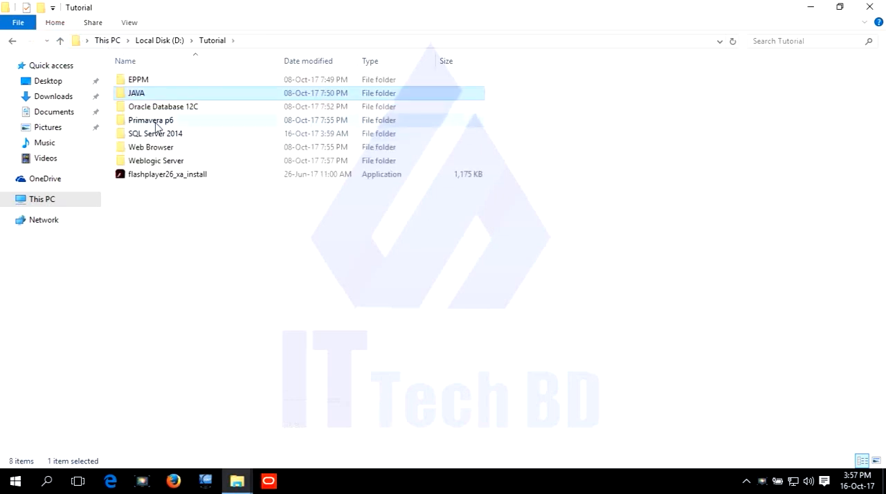
mouse_move(151, 120)
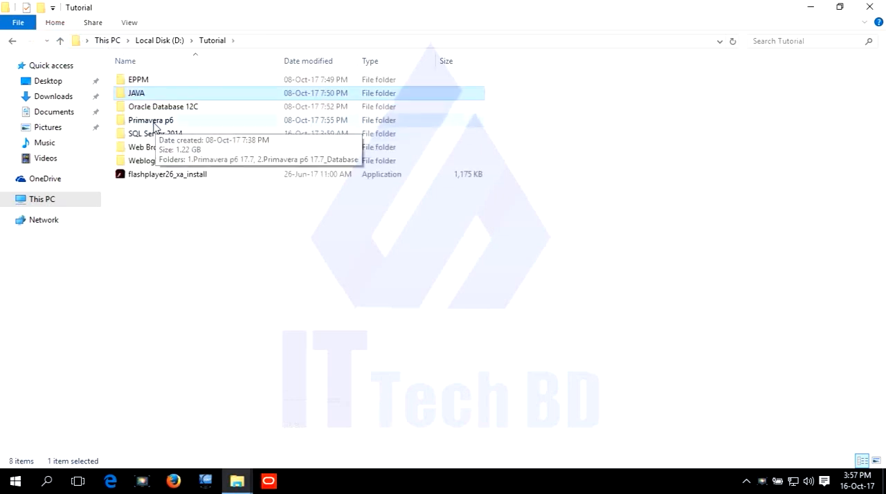
double_click(150, 120)
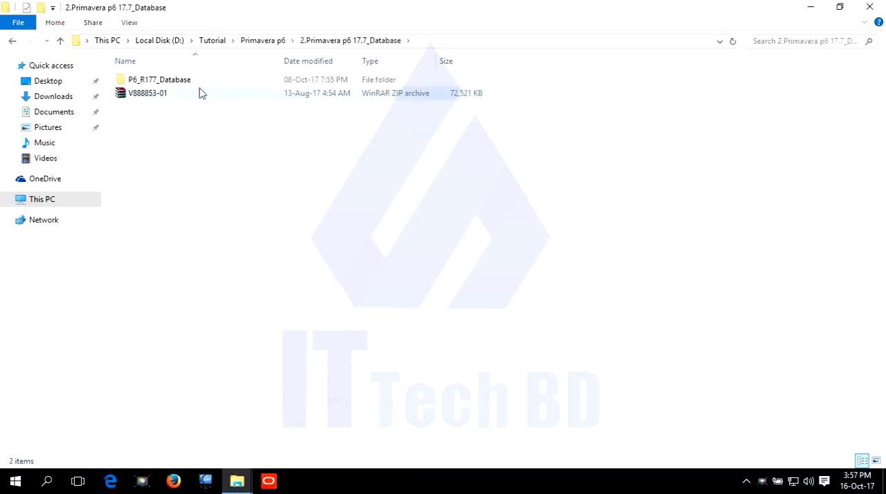
double_click(159, 79)
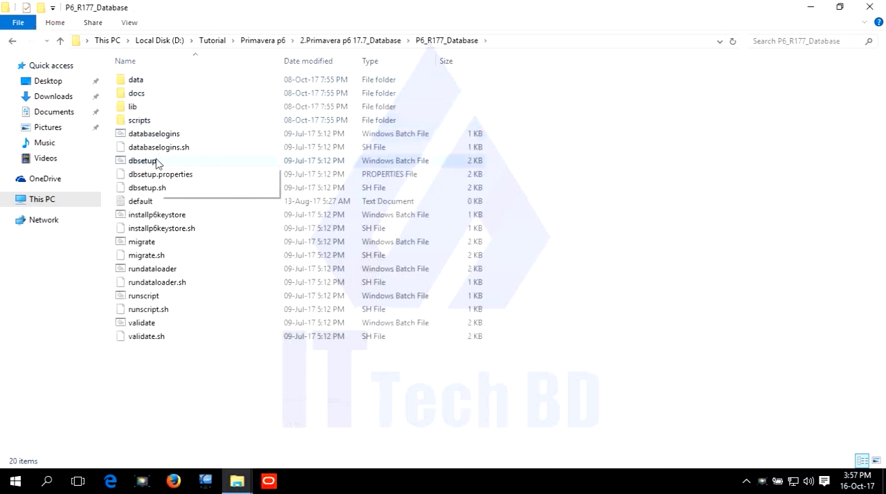
click(142, 160)
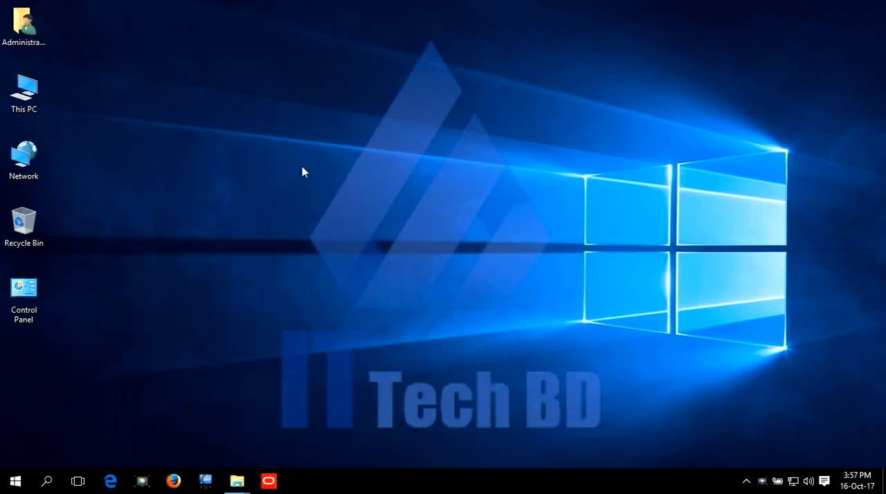
Step: Start a new Microsoft SQL Server database install and continue to the connection details
click(300, 481)
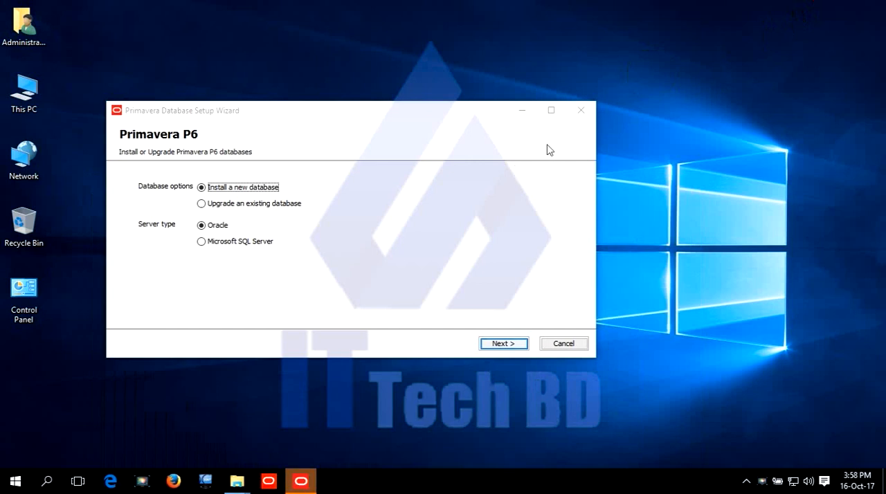
mouse_move(369, 216)
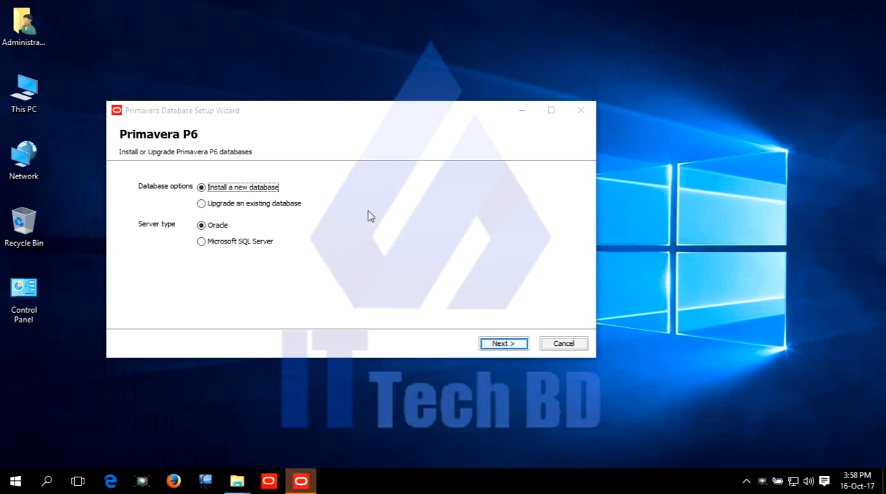
mouse_move(372, 221)
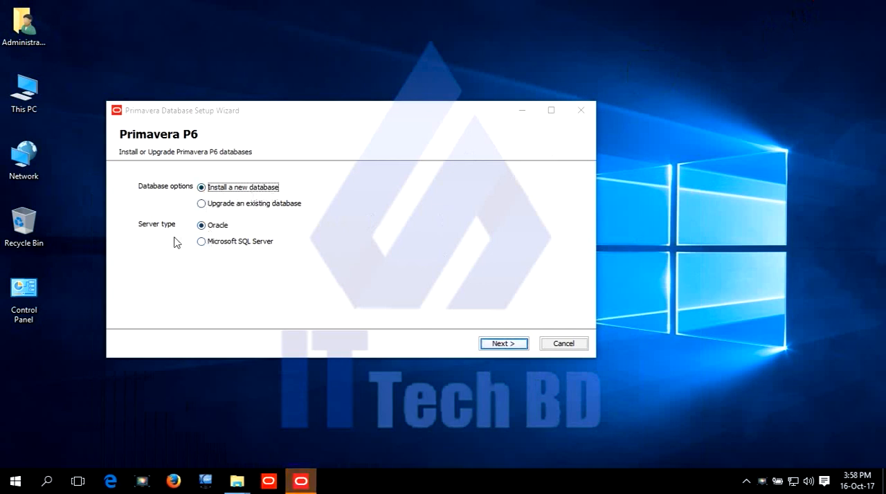
click(201, 240)
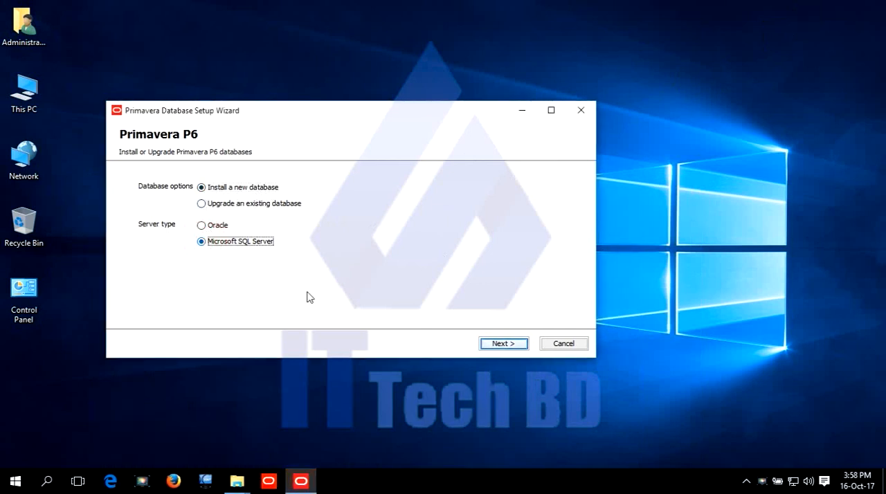
click(503, 343)
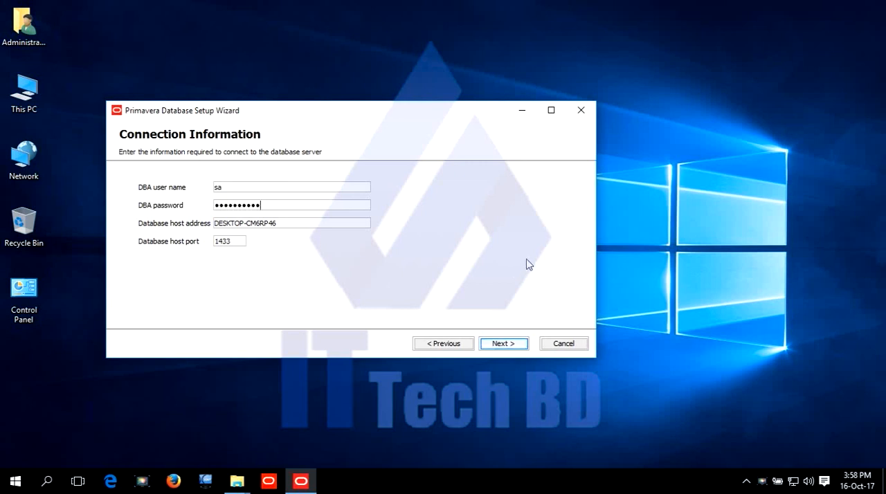
Step: Set the database host address to localhost, connect, and continue to Configure Microsoft SQL Server
click(291, 223)
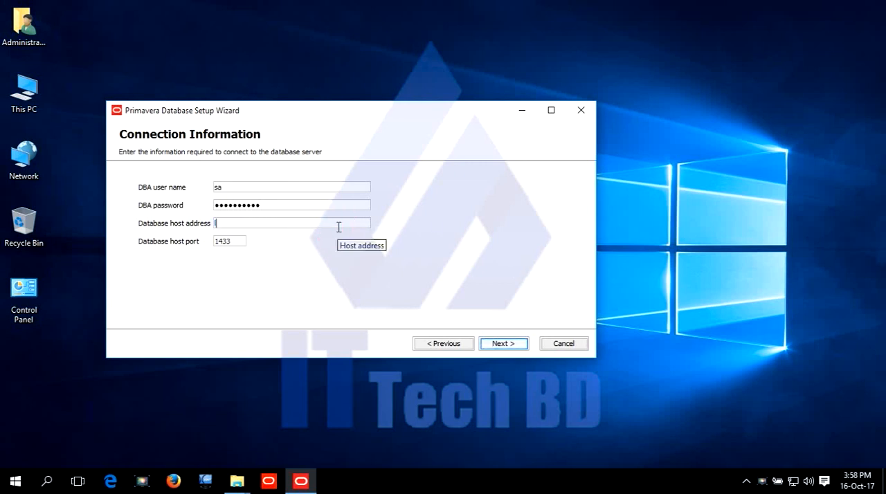
text(localhost)
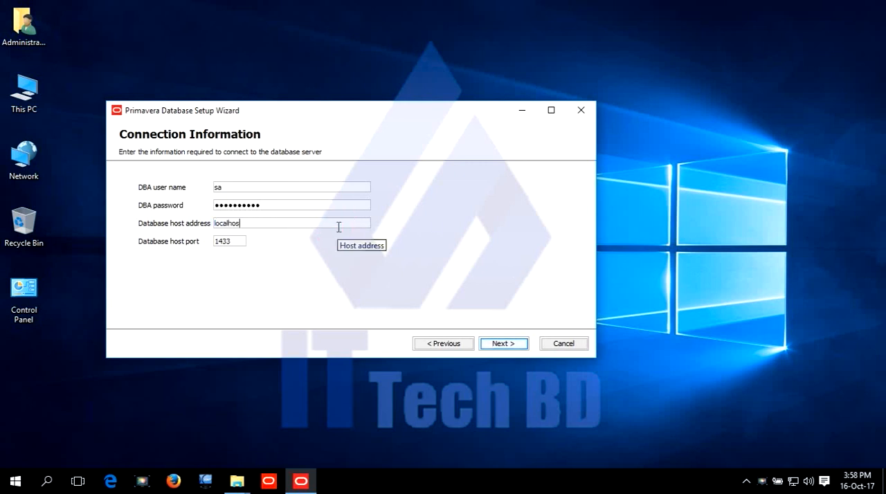
click(503, 343)
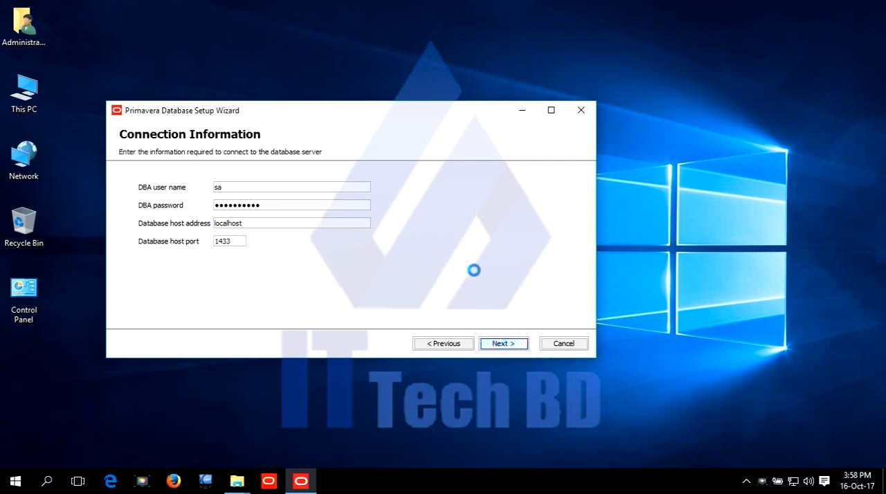
click(503, 344)
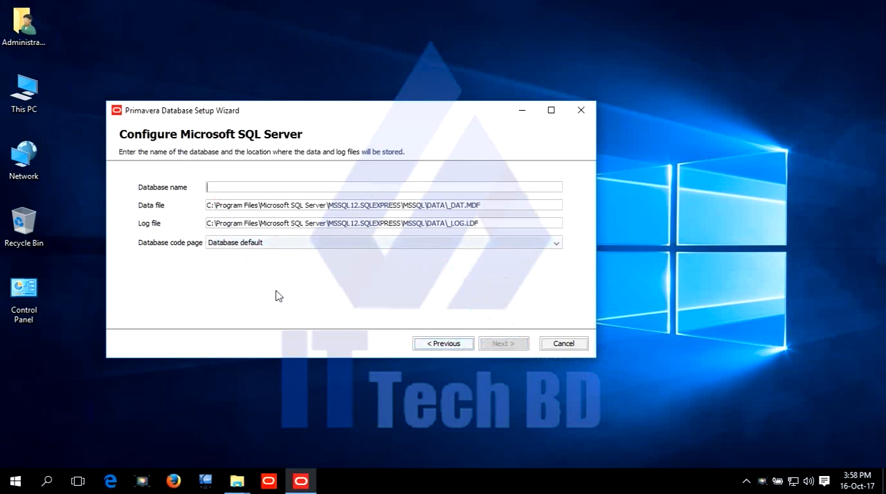
Step: Name the database PMDBEW, keeping default file paths and code page, and submit
text(PMDB)
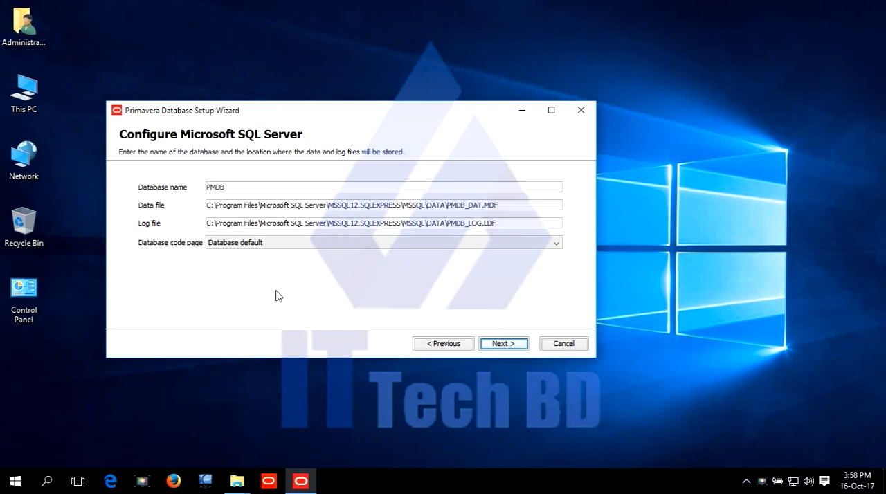
text(EW)
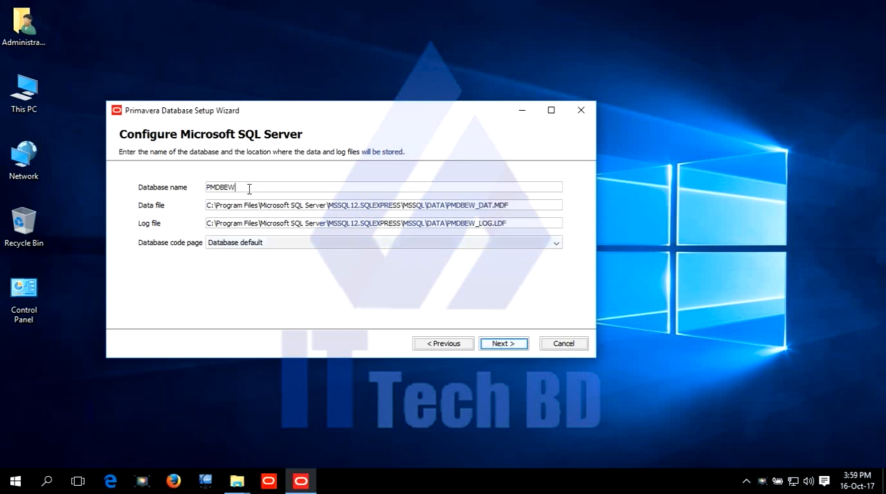
mouse_move(240, 188)
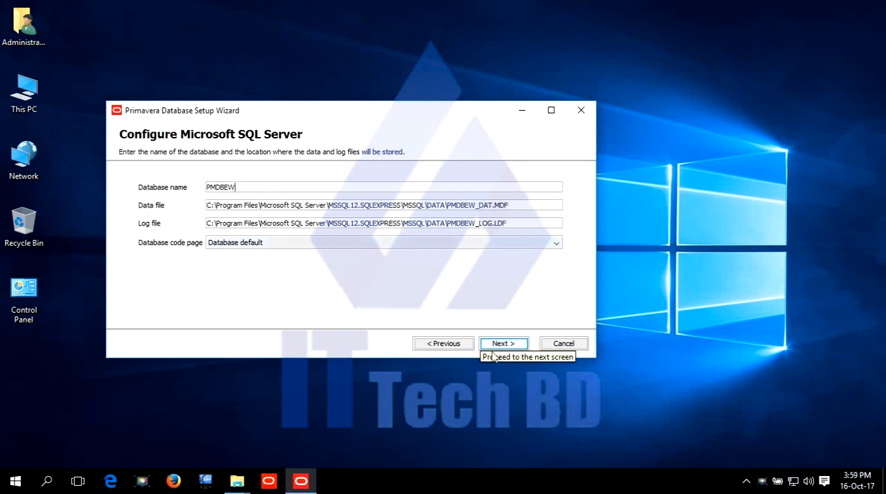
click(503, 343)
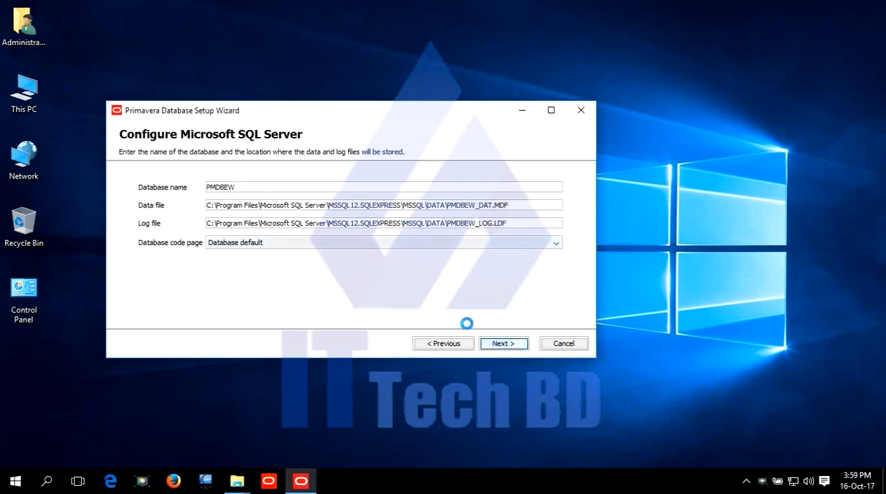
click(503, 343)
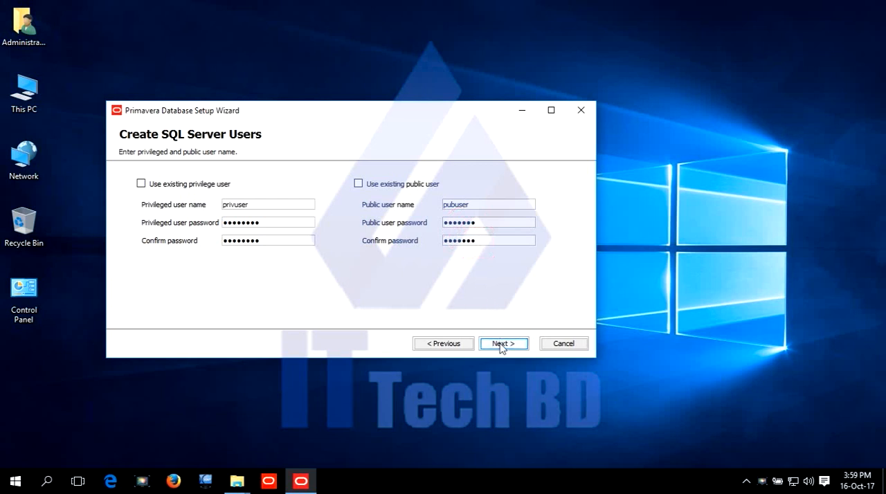
Step: Accept the privuser and pubuser accounts, confirm their creation, and reach Configuration Options
click(503, 344)
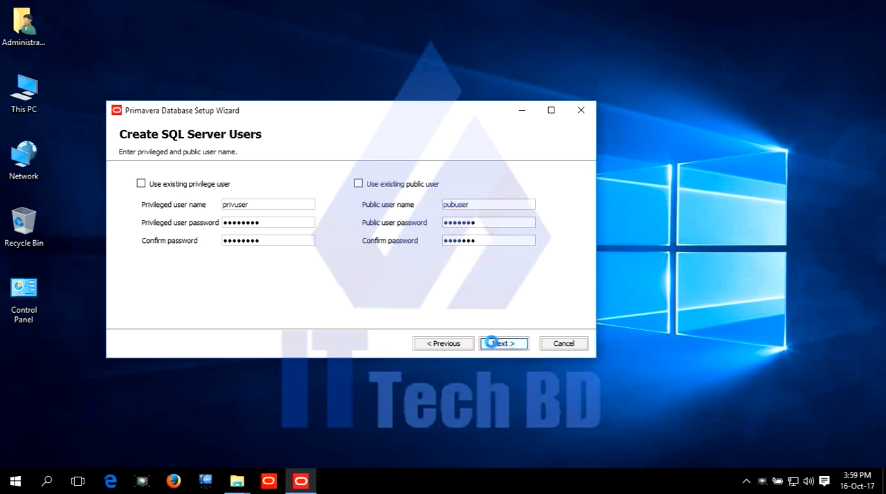
click(503, 343)
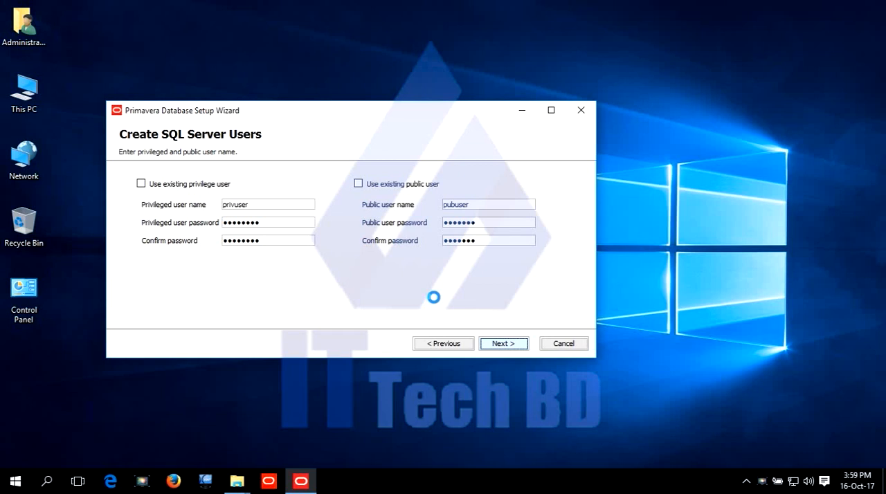
click(503, 343)
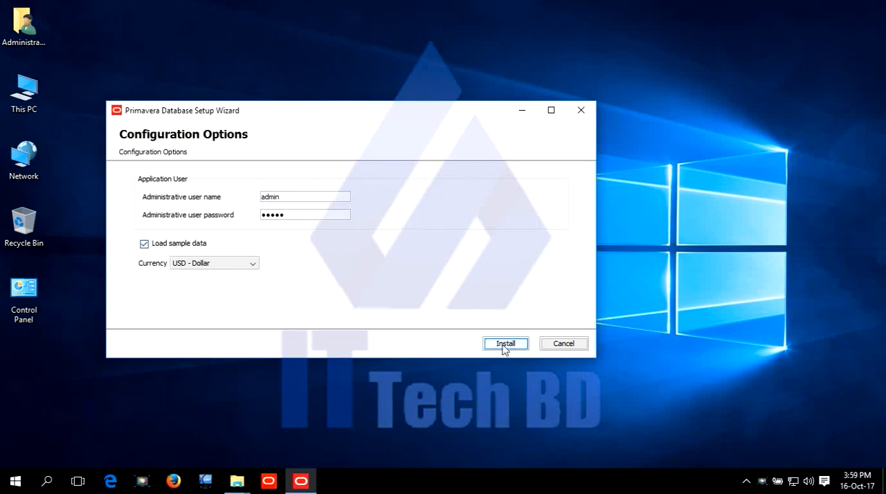
Step: Install the database with admin user, sample data and USD currency
click(505, 343)
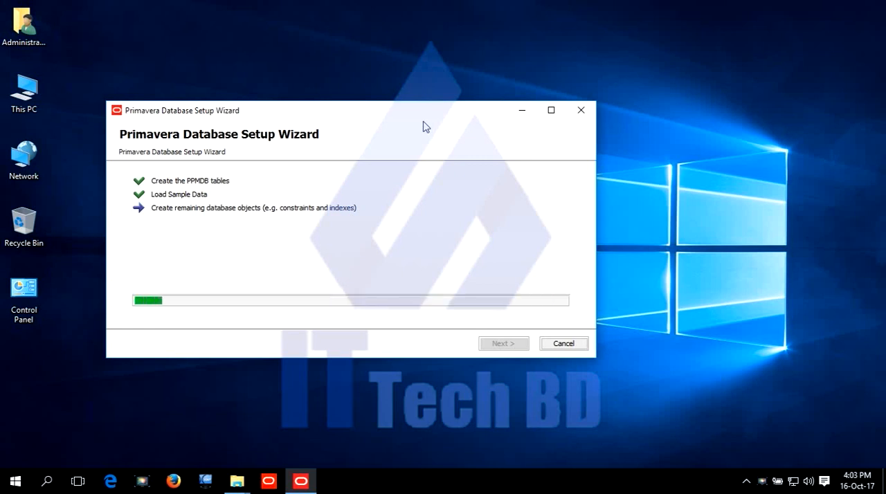
mouse_move(677, 315)
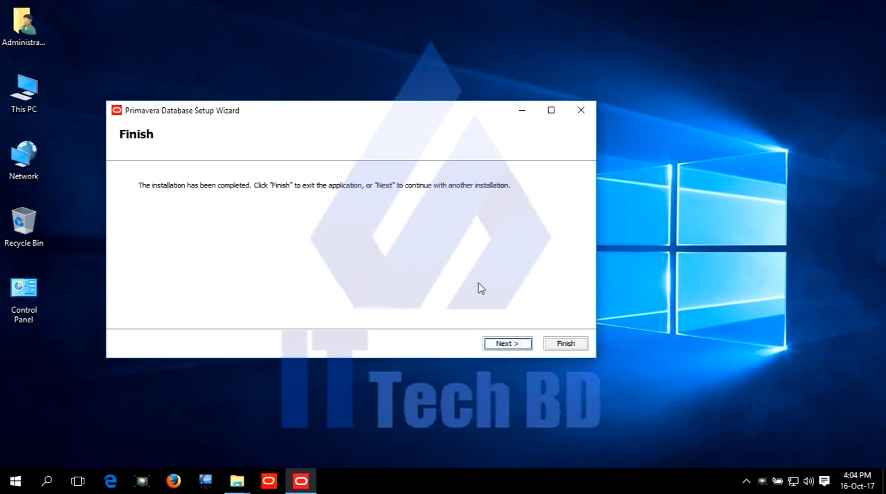
Step: Finish and close the completed Database Setup Wizard
click(564, 343)
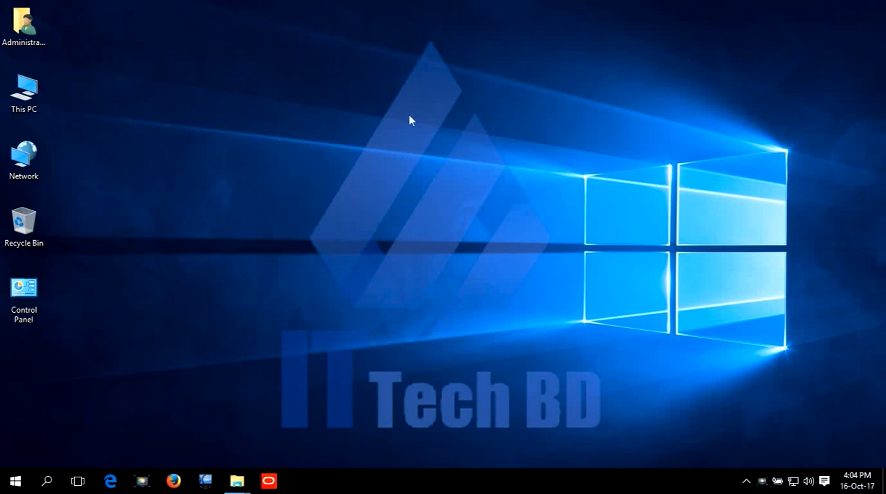
mouse_move(492, 242)
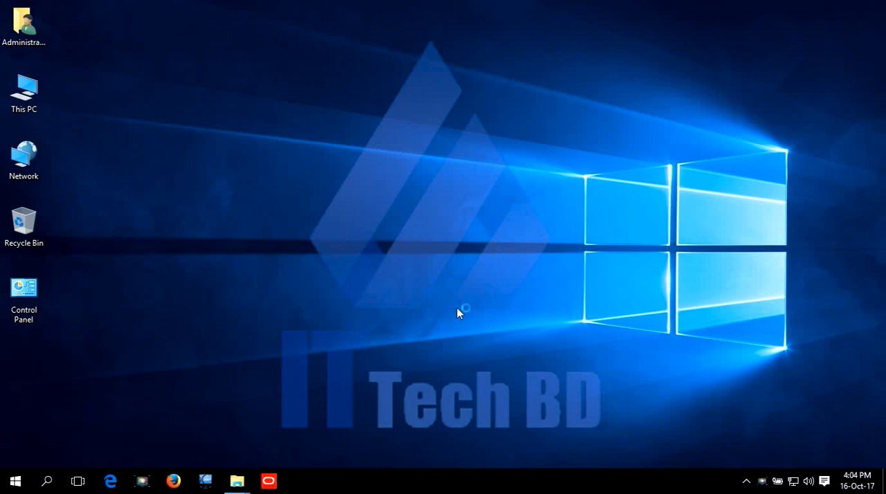
Step: From the P6 login, open Edit Database Connections listing PMDB on SQLite
click(269, 480)
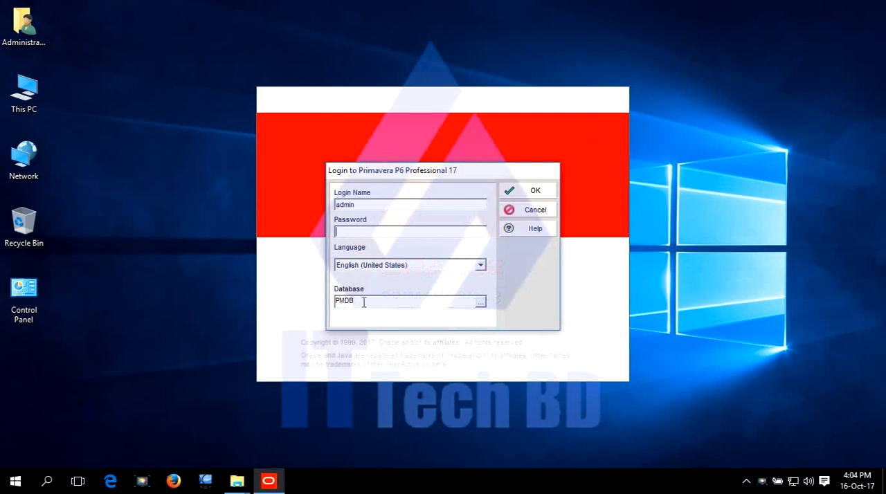
mouse_move(484, 305)
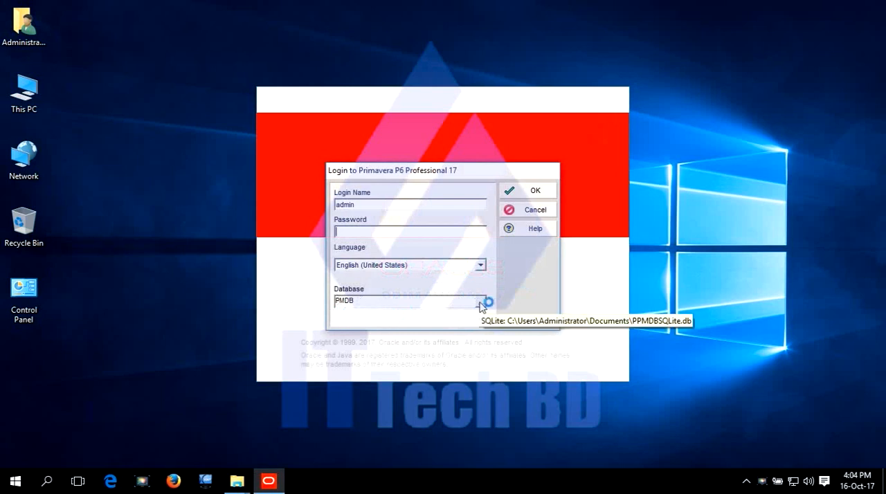
click(480, 301)
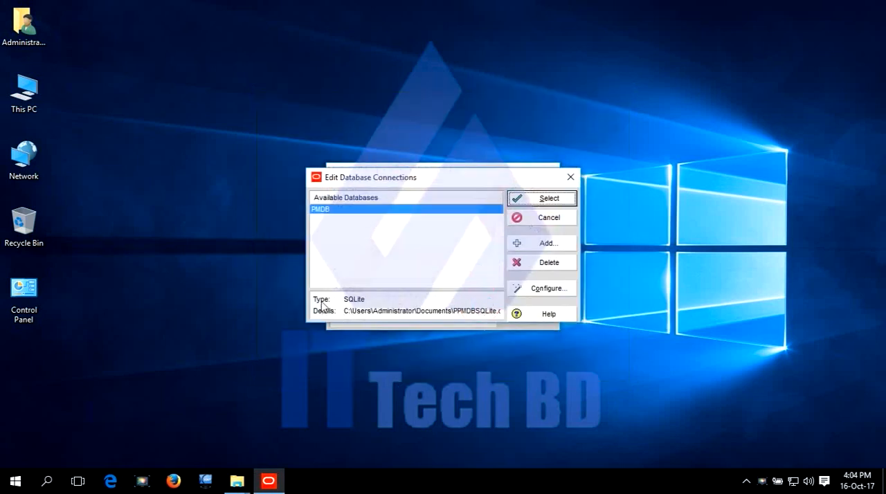
mouse_move(367, 306)
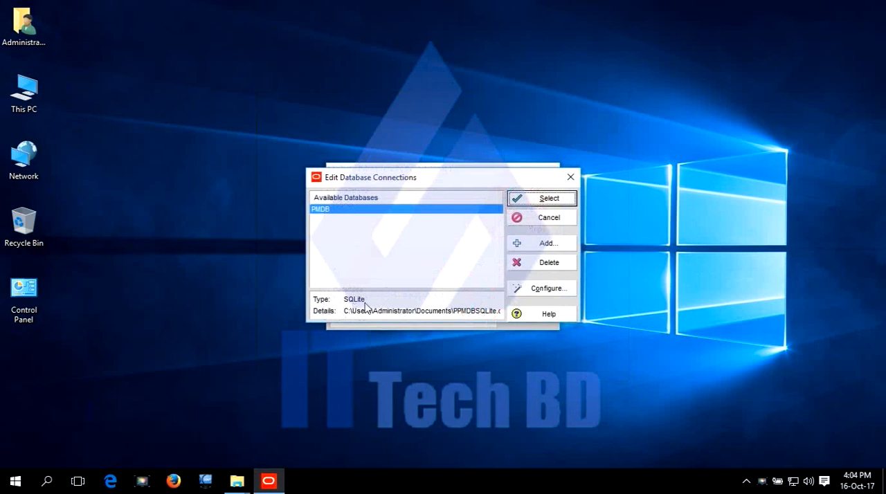
mouse_move(356, 305)
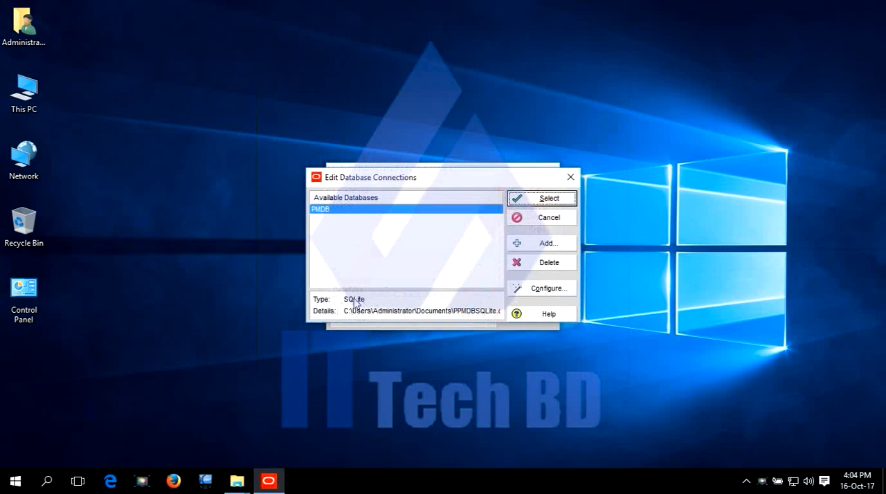
mouse_move(386, 314)
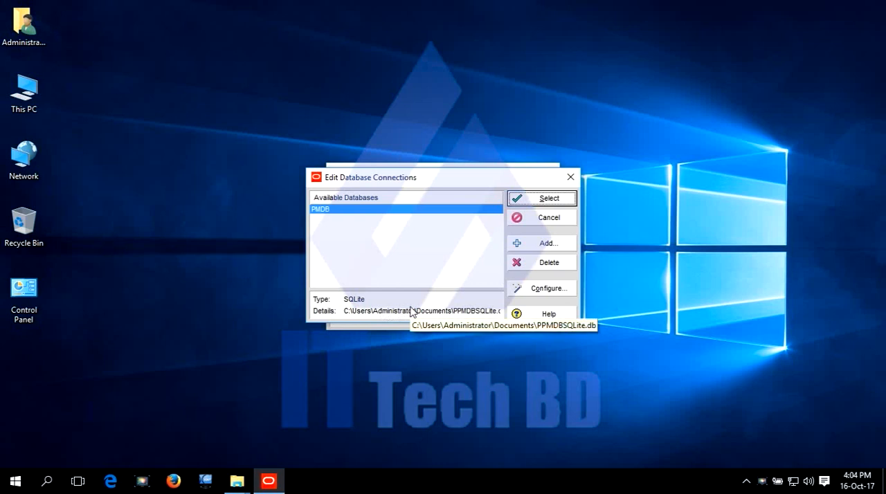
mouse_move(465, 301)
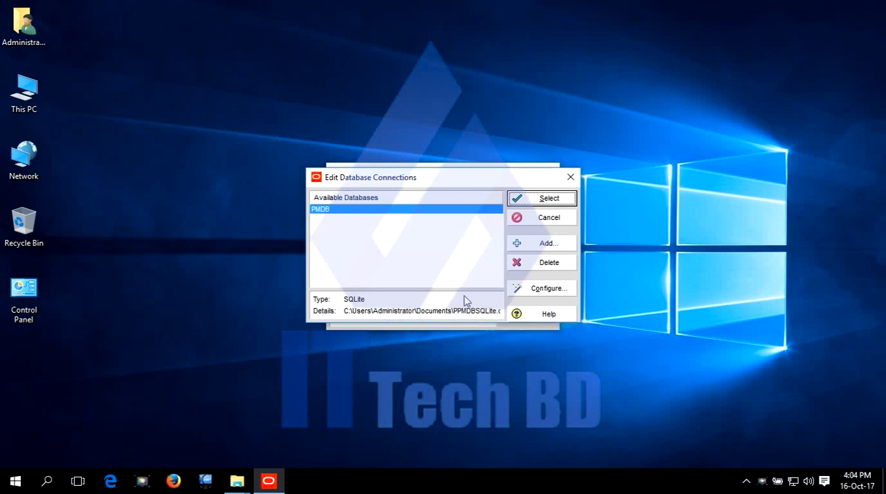
mouse_move(412, 307)
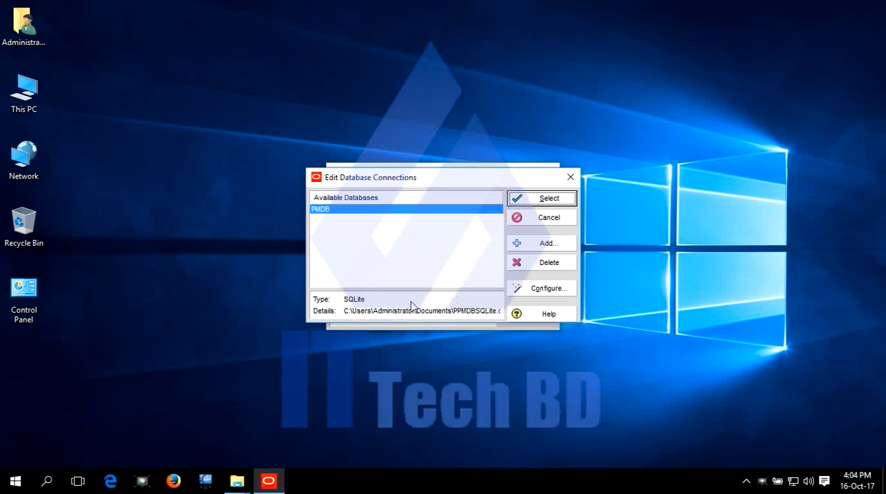
click(547, 288)
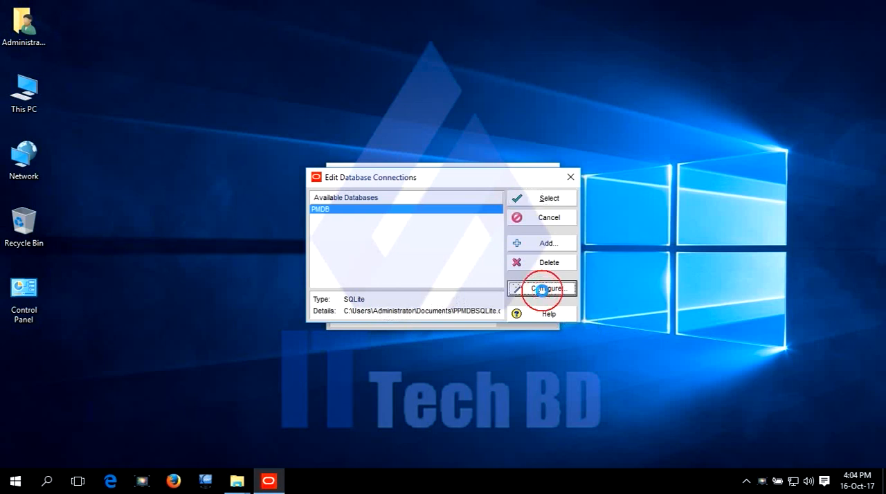
Step: Configure alias PMDBEW with the Microsoft SQL Server/SQL Express driver and database name PMDBEW
click(548, 288)
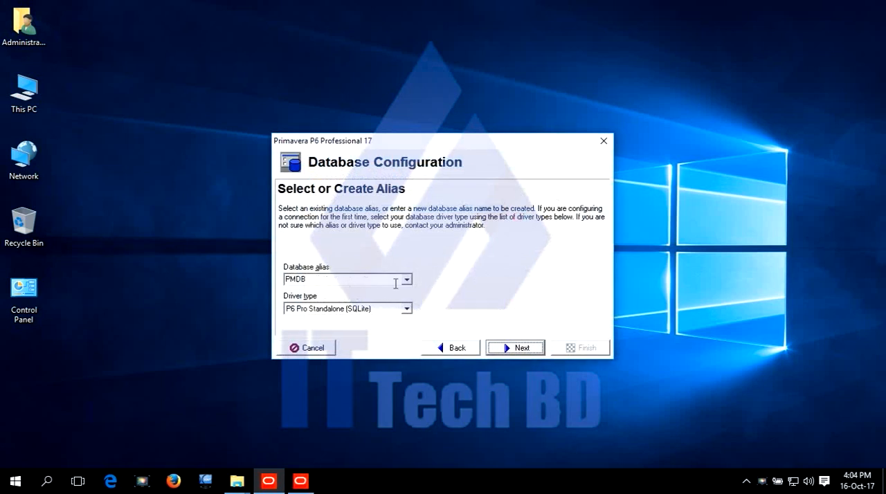
click(311, 279)
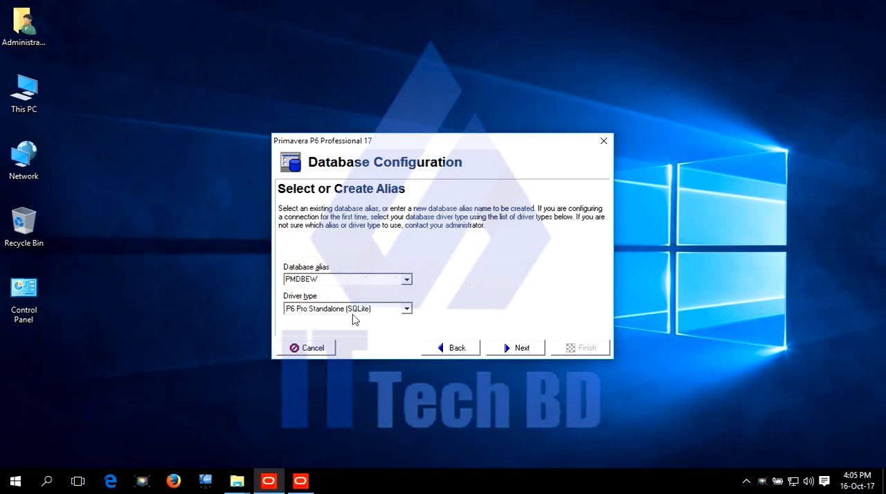
mouse_move(407, 309)
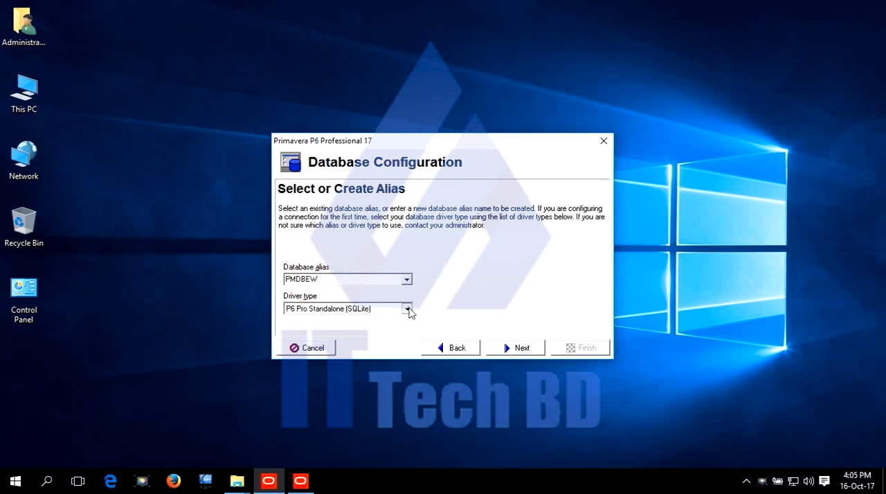
click(407, 309)
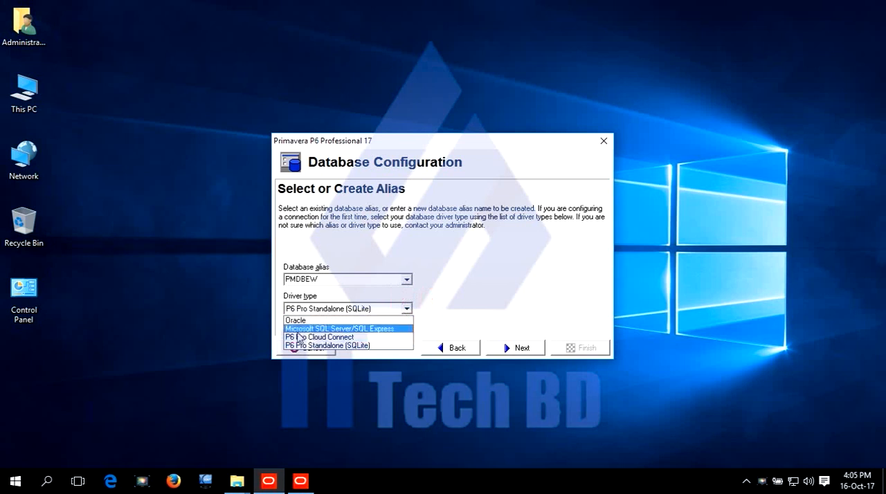
mouse_move(346, 334)
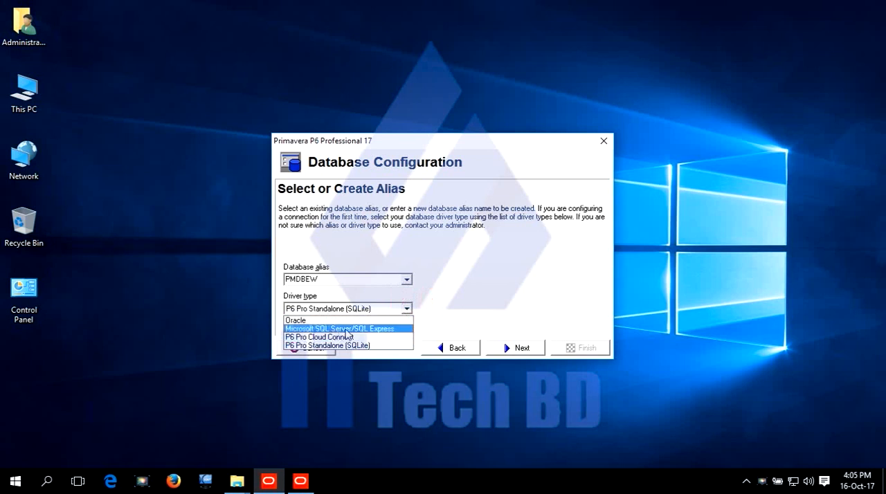
mouse_move(356, 336)
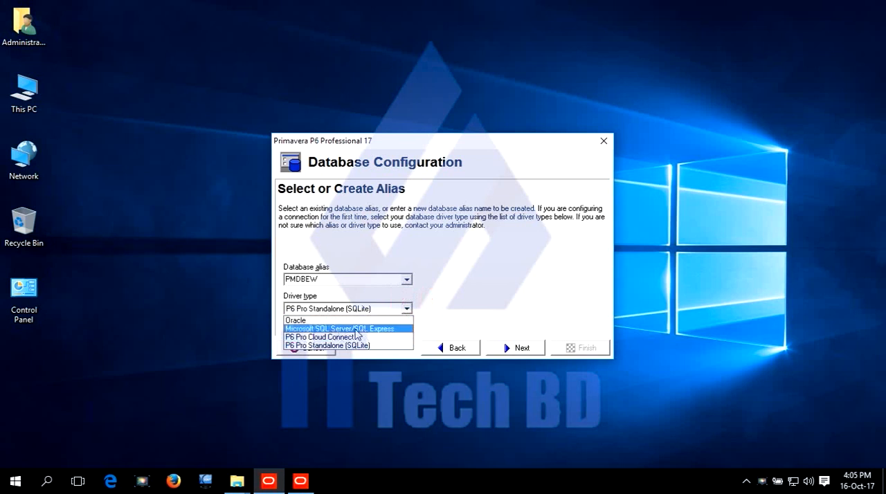
click(515, 347)
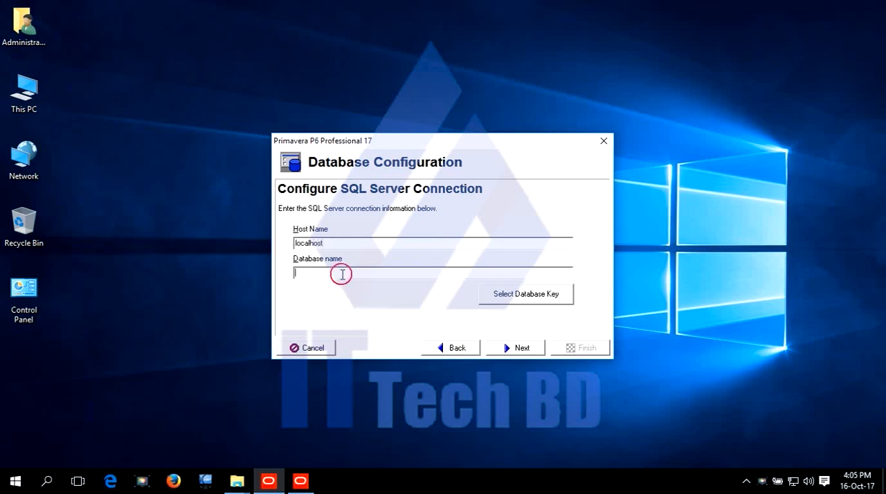
text(PM)
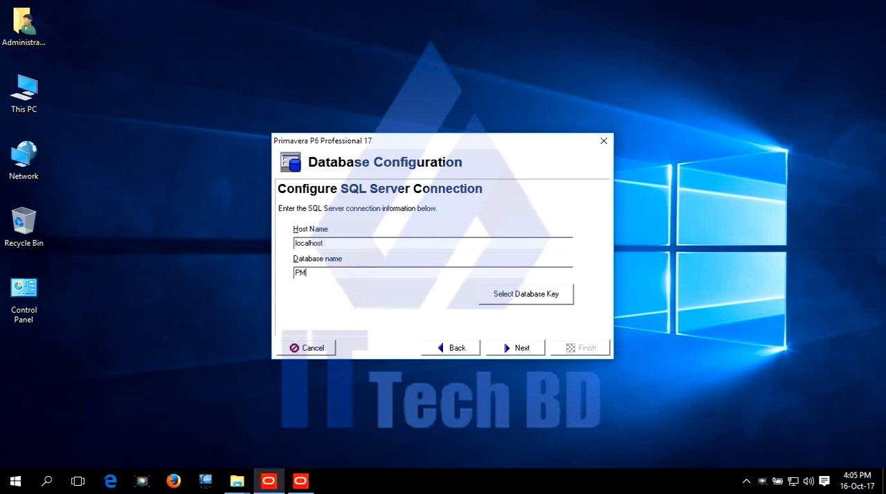
text(DB)
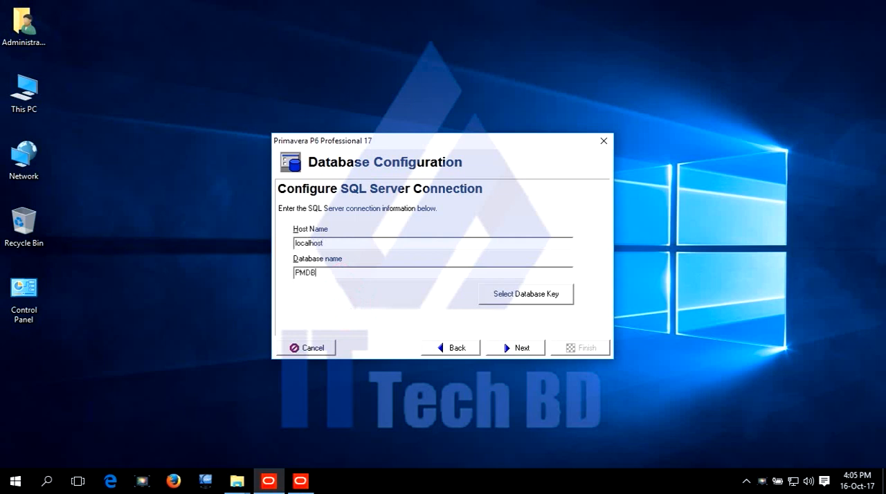
text(EW)
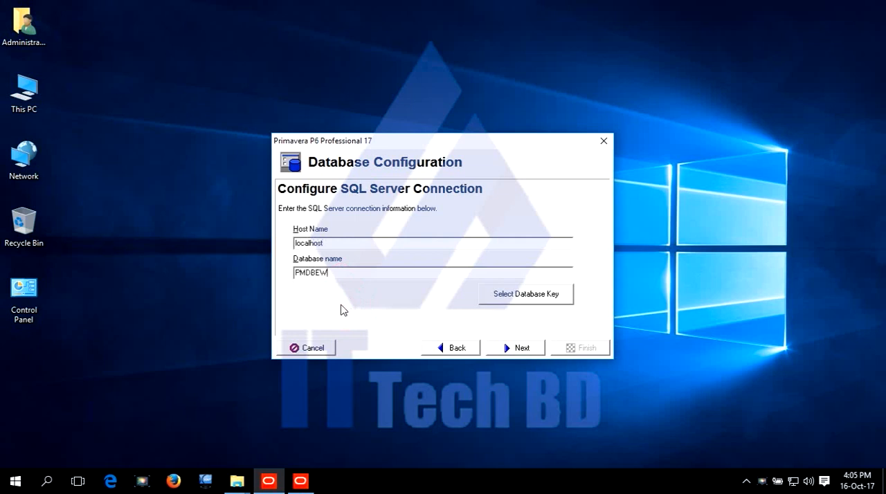
mouse_move(502, 374)
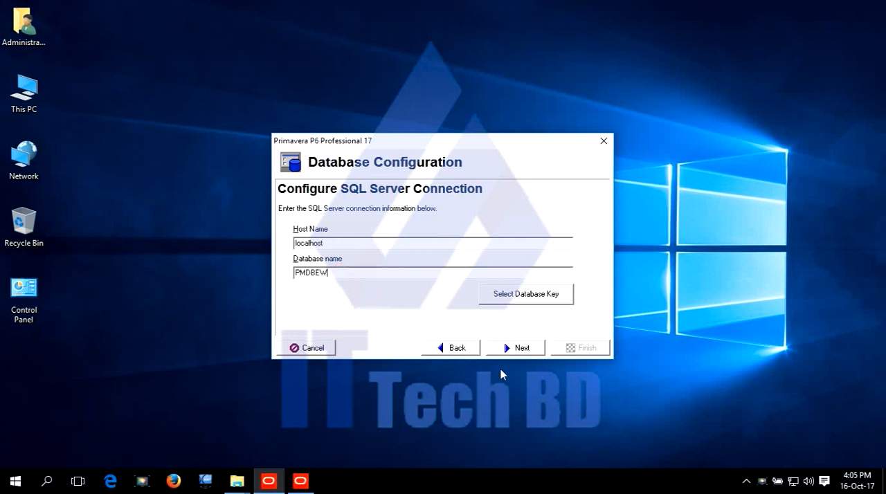
Step: Enter the public login pubuser and its password for the PMDBEW connection
click(514, 347)
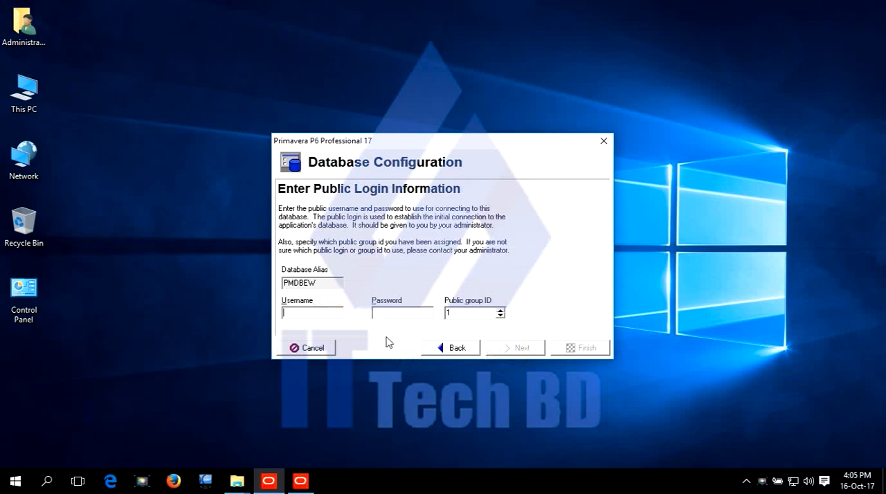
text(pubu)
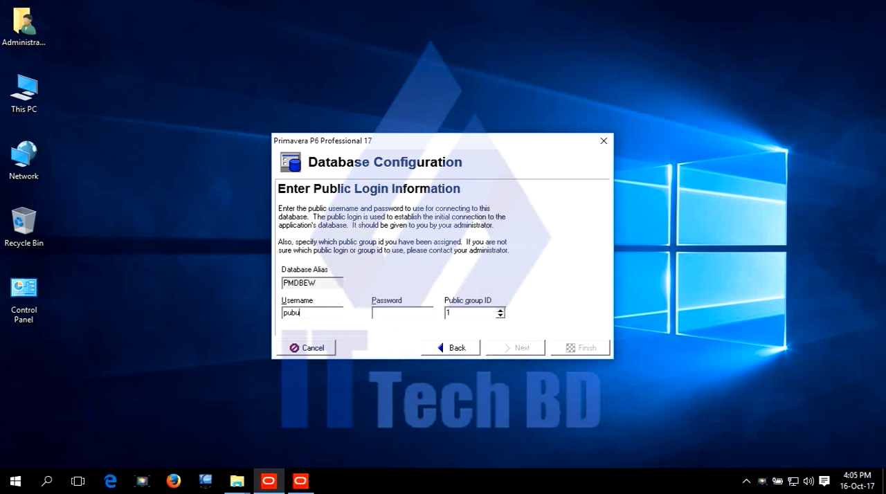
text(ser)
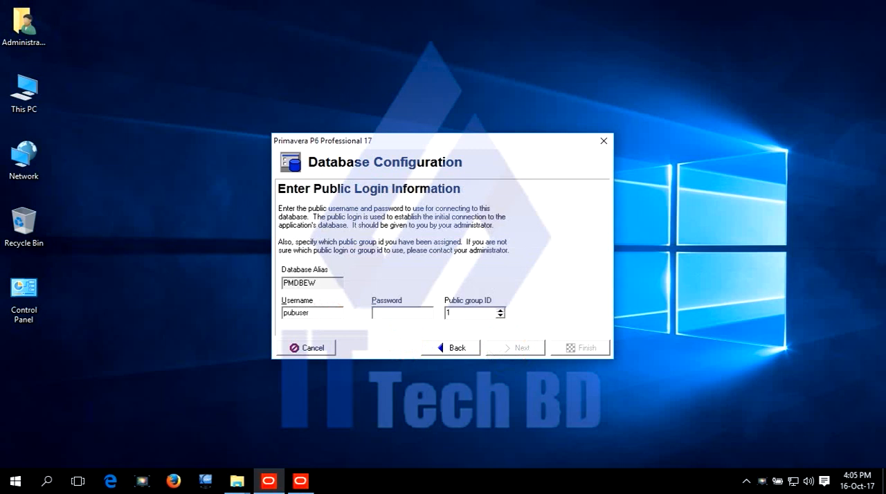
mouse_move(398, 347)
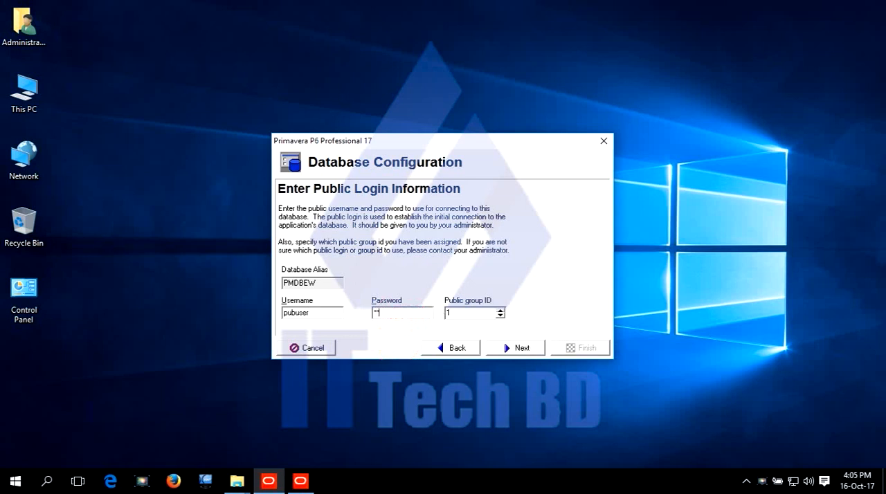
text(**)
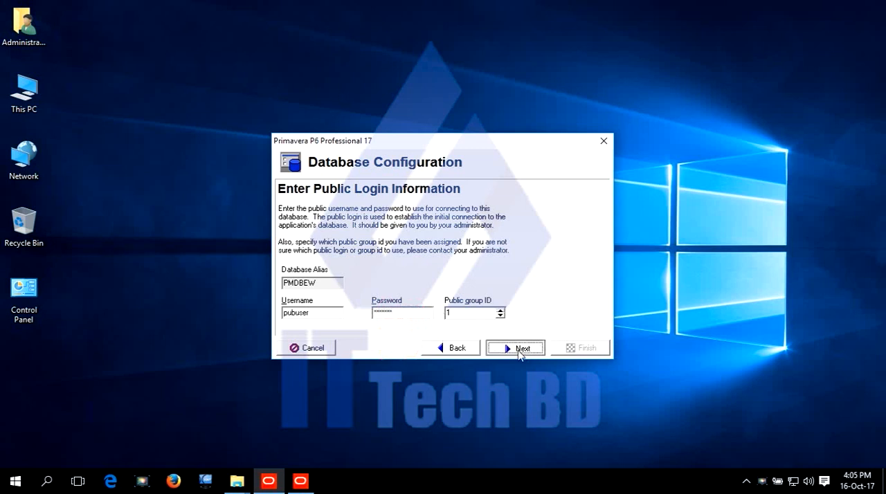
Step: Test the PMDBEW connection and return to the database connections list
click(515, 347)
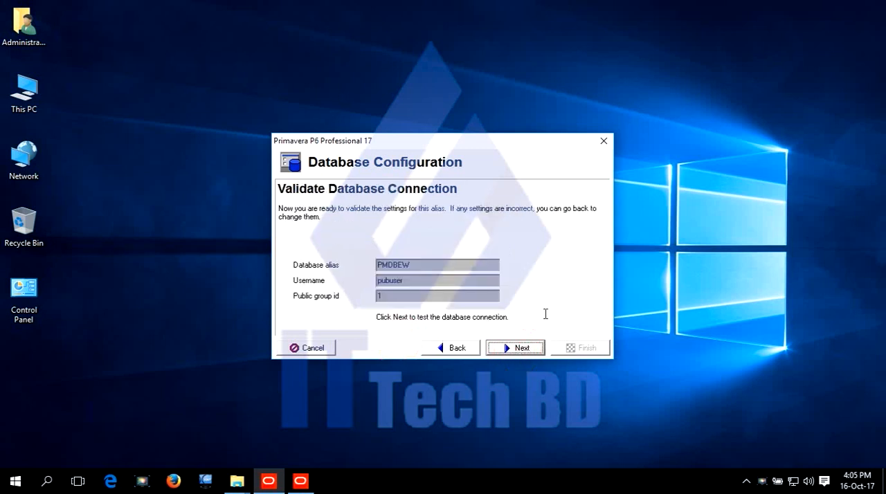
click(515, 347)
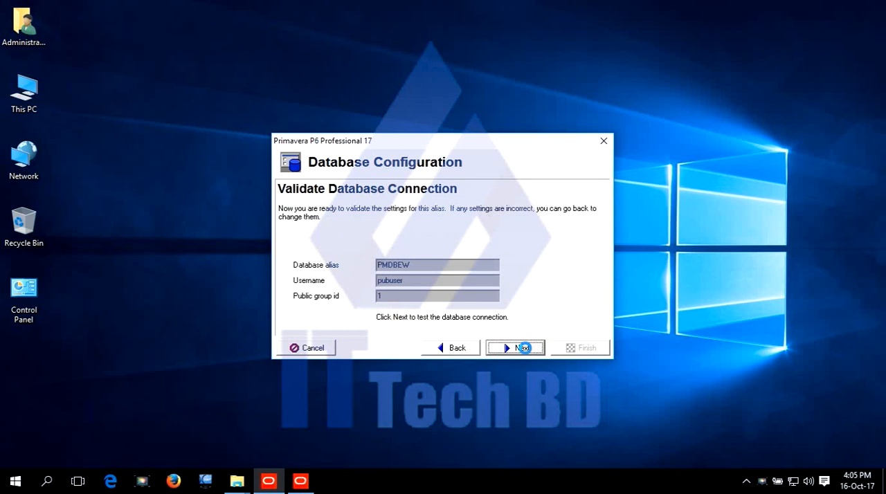
click(515, 348)
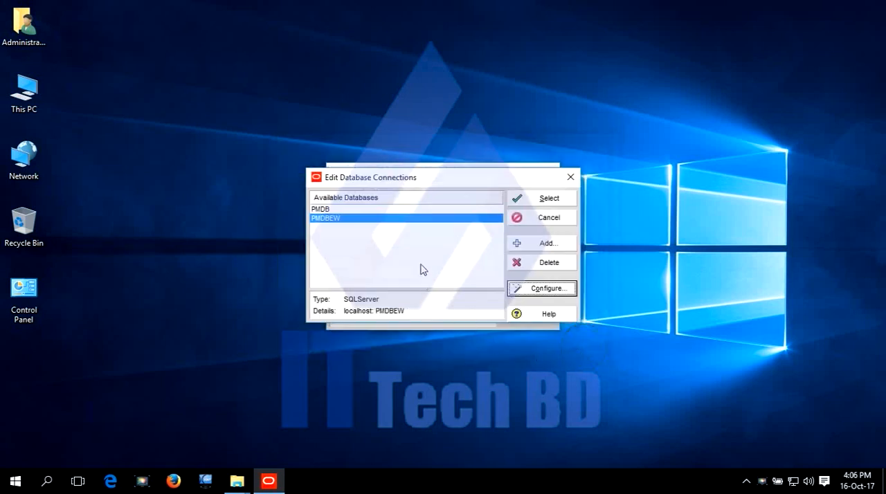
mouse_move(426, 248)
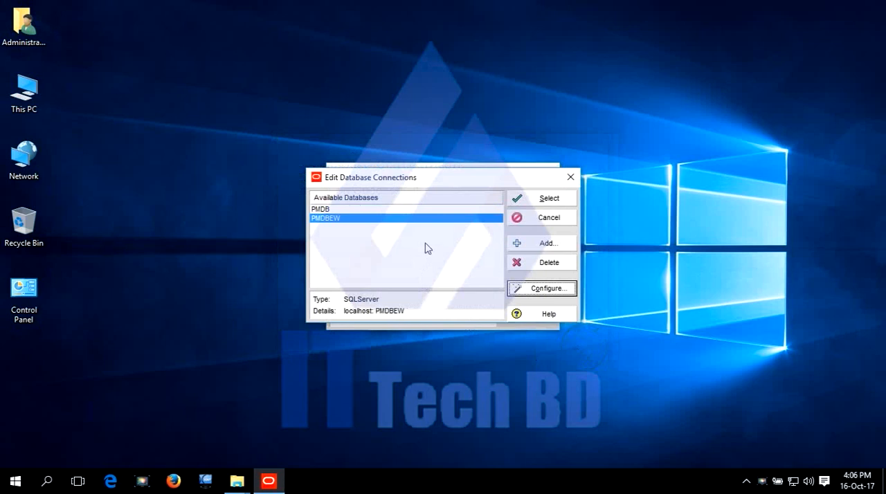
mouse_move(359, 247)
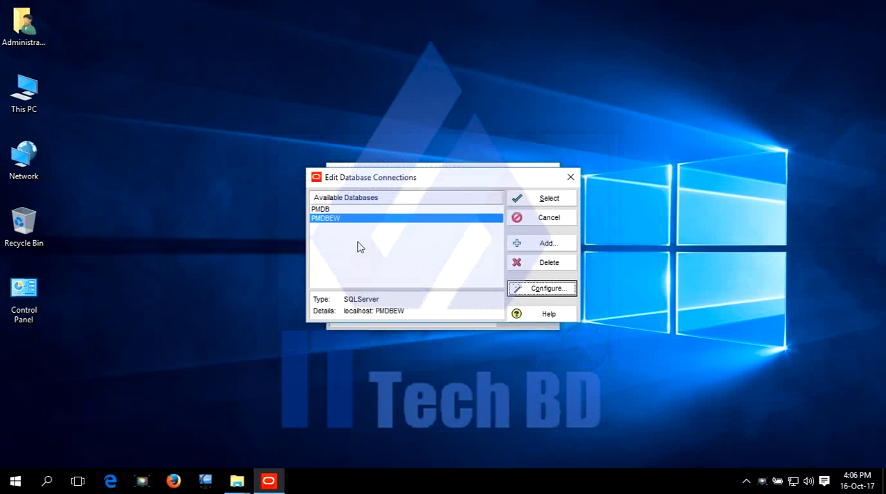
mouse_move(336, 228)
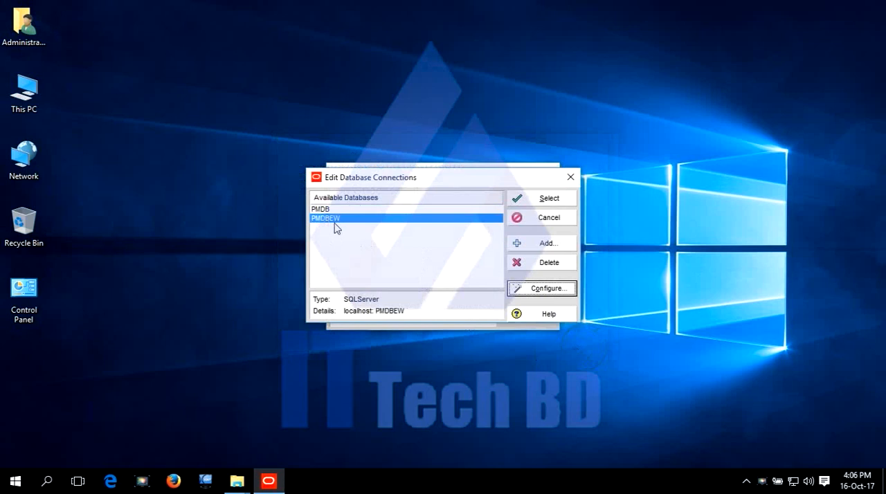
Step: Select PMDBEW as the login database, sign in as admin, and dismiss the industry warning
click(549, 198)
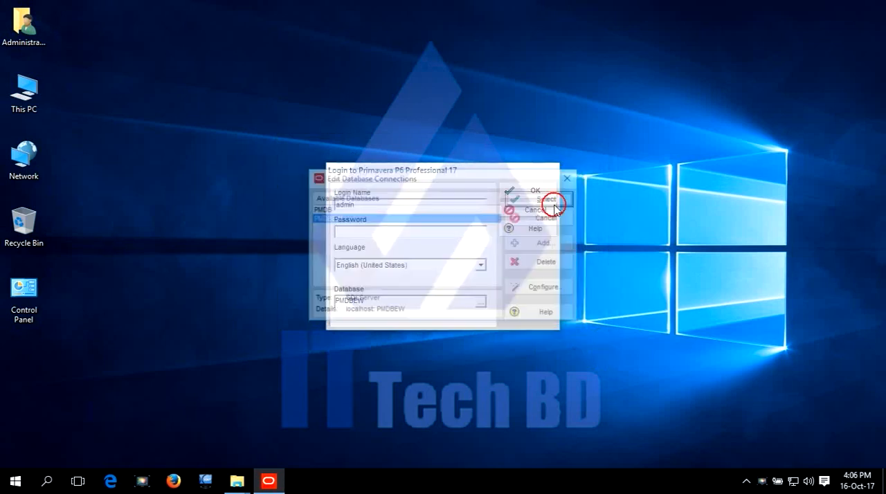
click(546, 199)
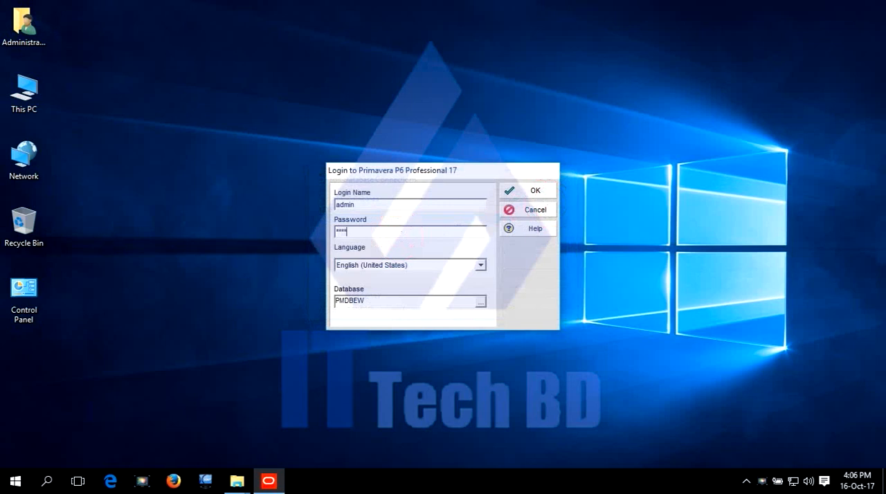
click(534, 190)
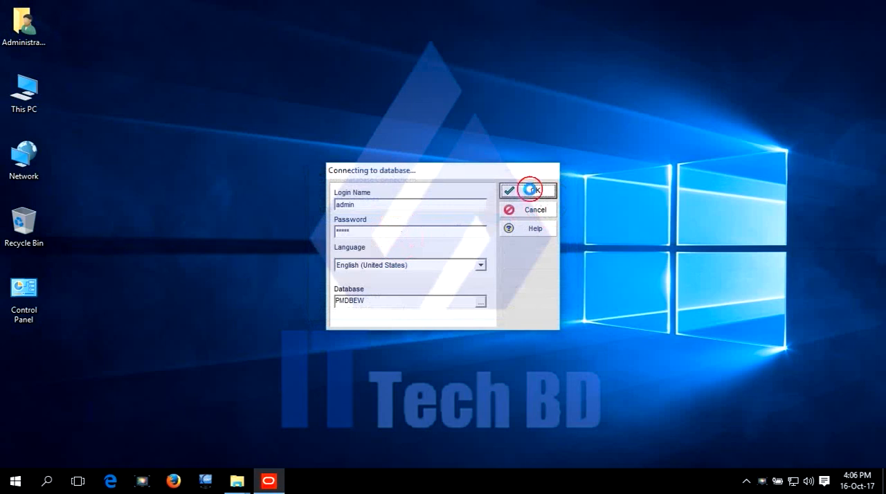
mouse_move(440, 136)
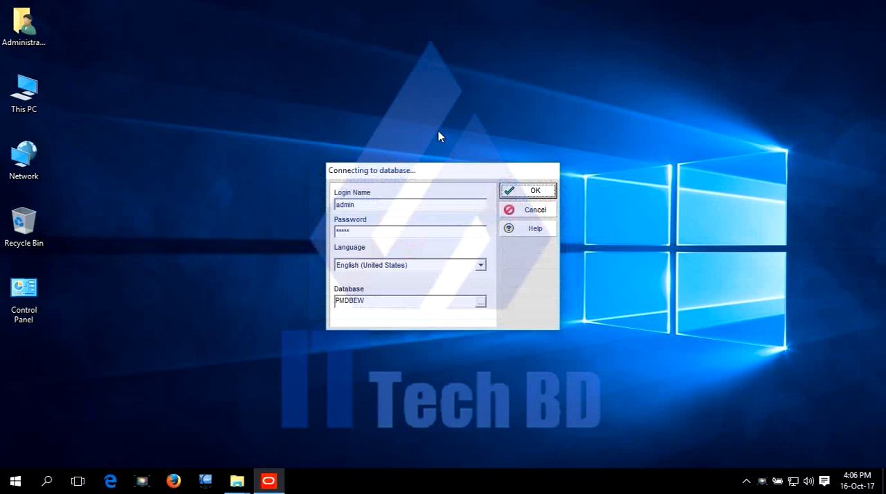
click(527, 190)
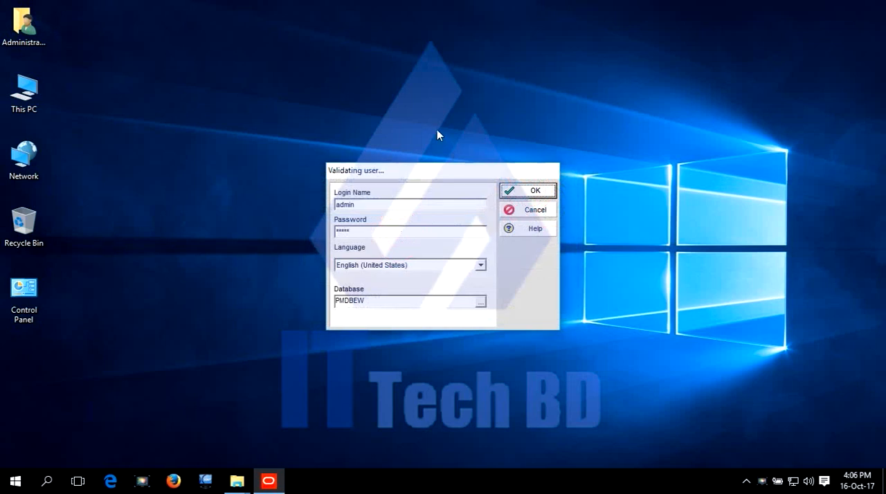
click(528, 190)
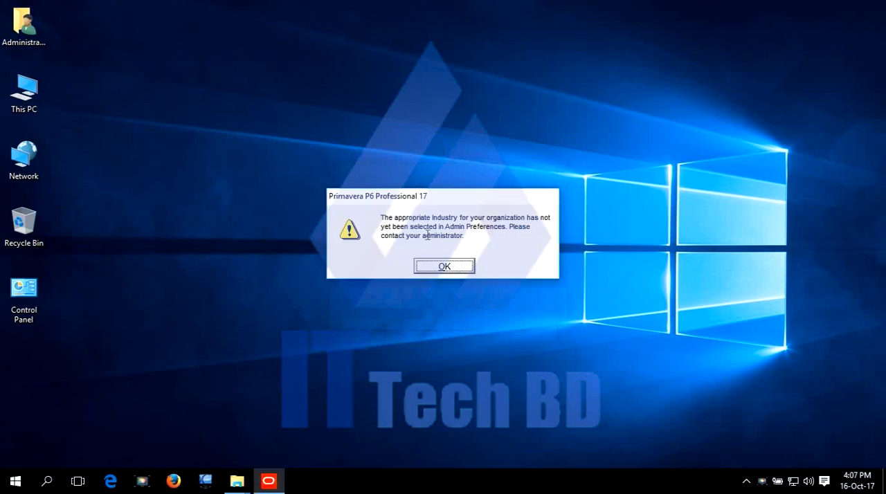
mouse_move(552, 227)
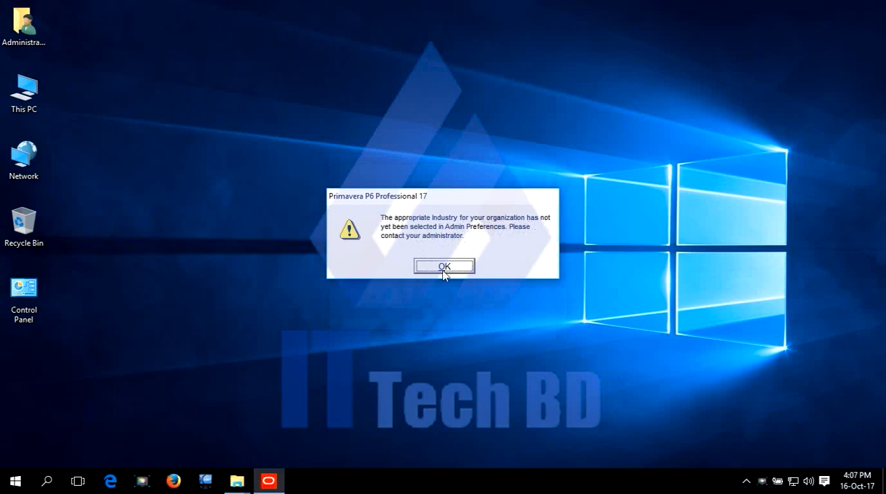
click(443, 267)
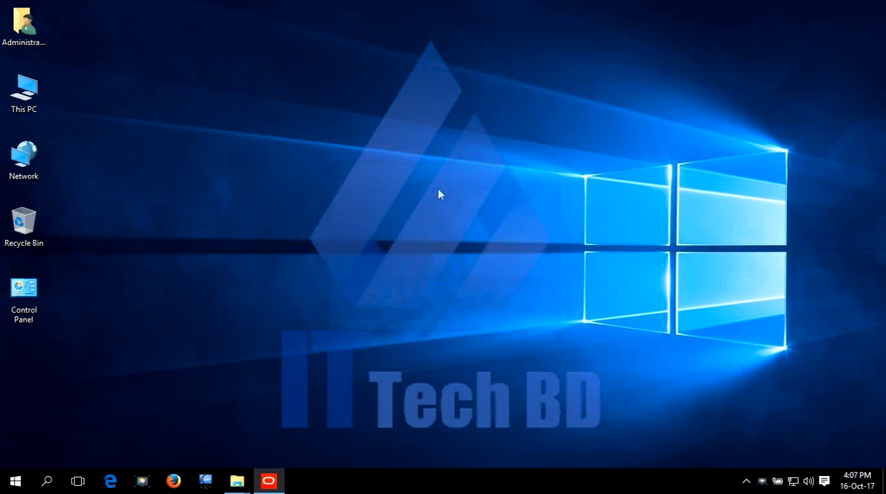
mouse_move(427, 222)
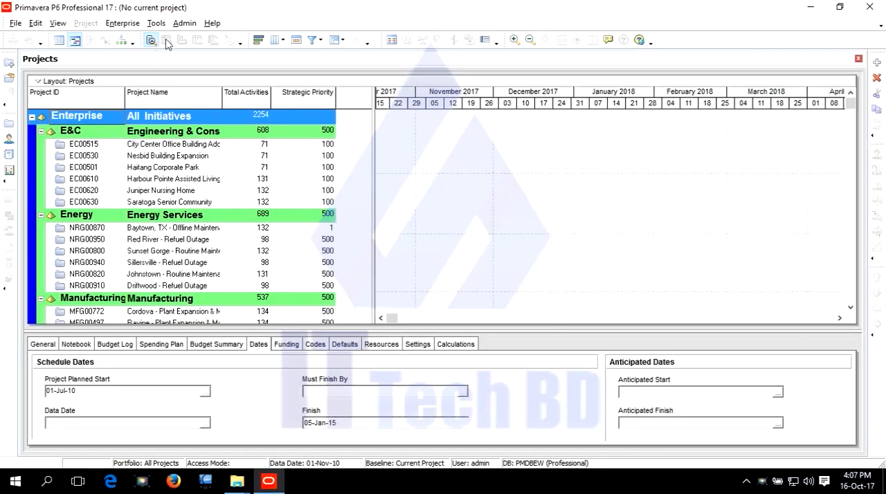
Step: Browse the Admin and Help menu options over the loaded PMDBEW Projects window
click(185, 22)
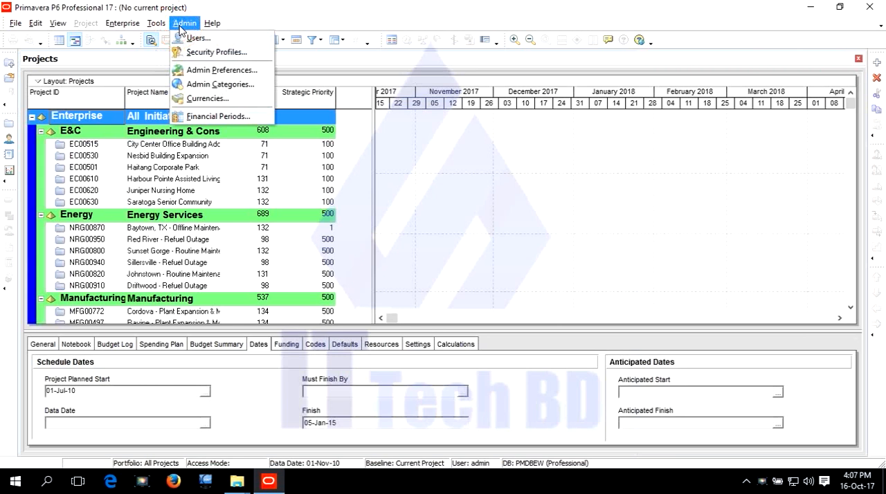
click(212, 23)
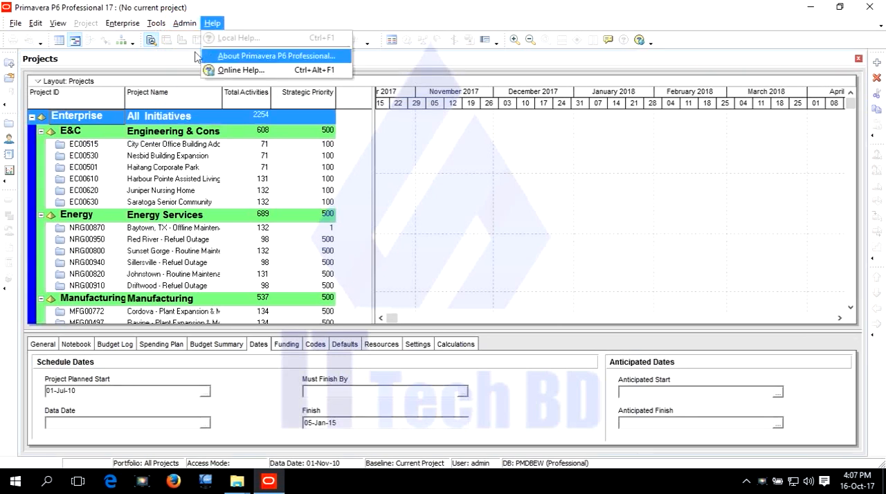
click(184, 23)
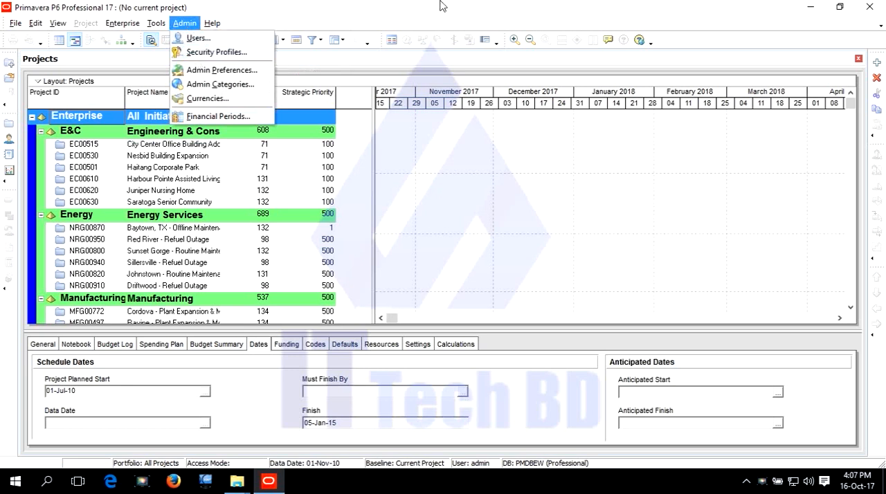